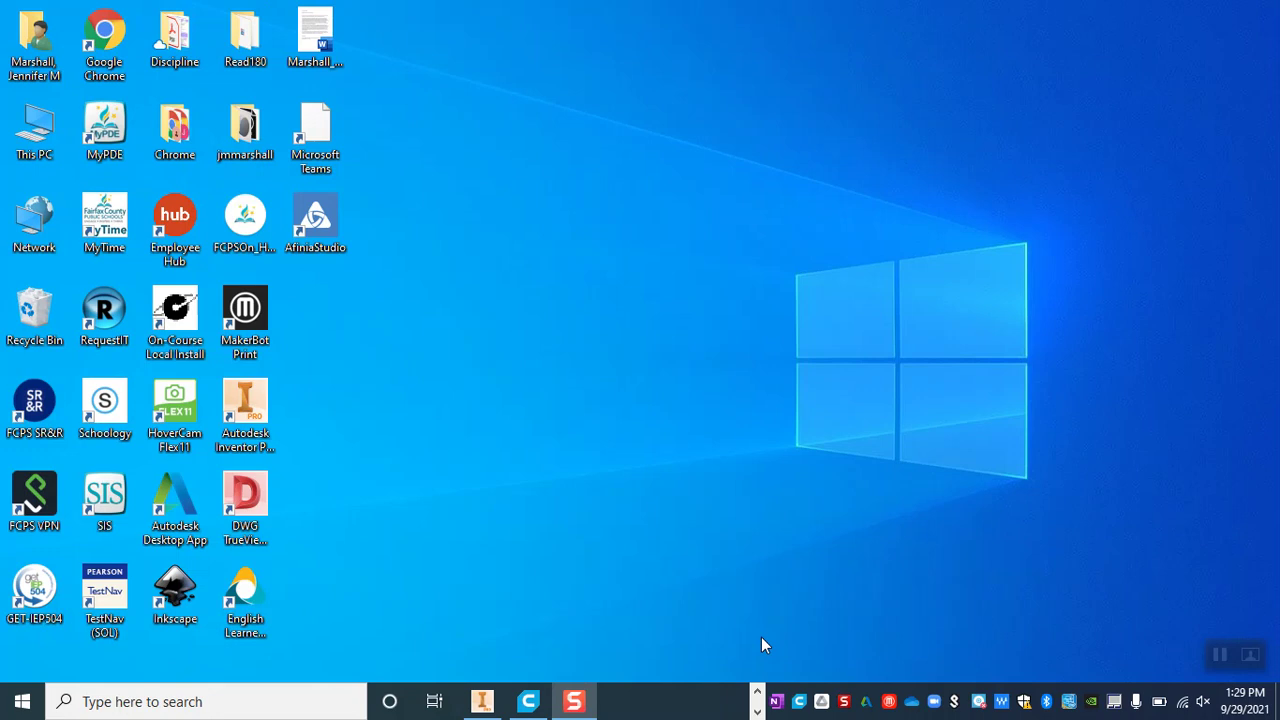
pyautogui.moveTo(342, 290)
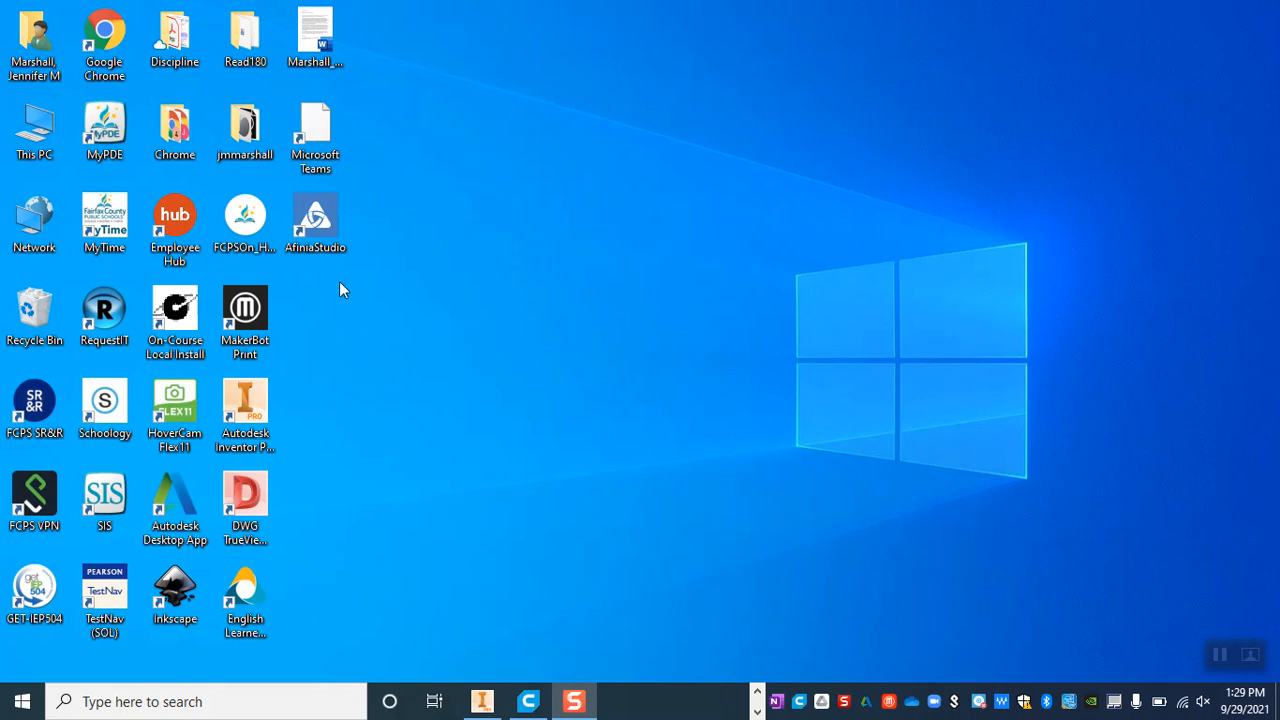
# Step: Launch Afinia Studio from its desktop shortcut
pyautogui.click(314, 216)
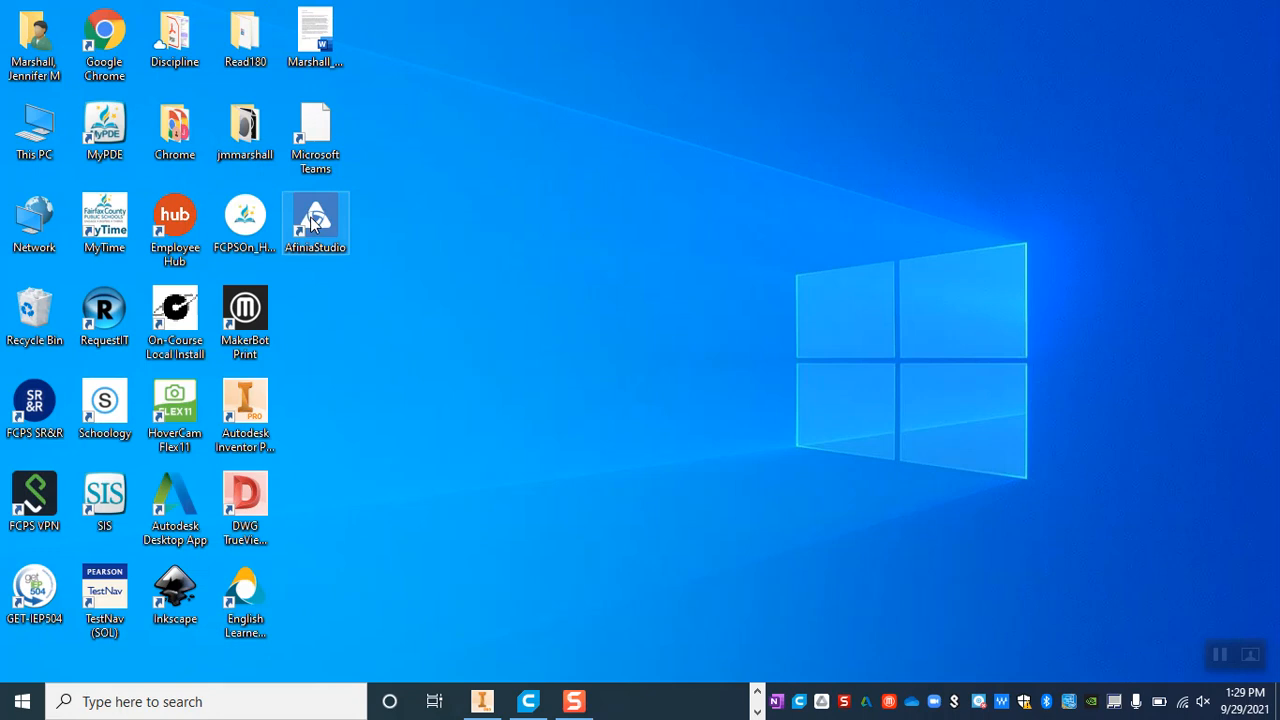
pyautogui.moveTo(716, 562)
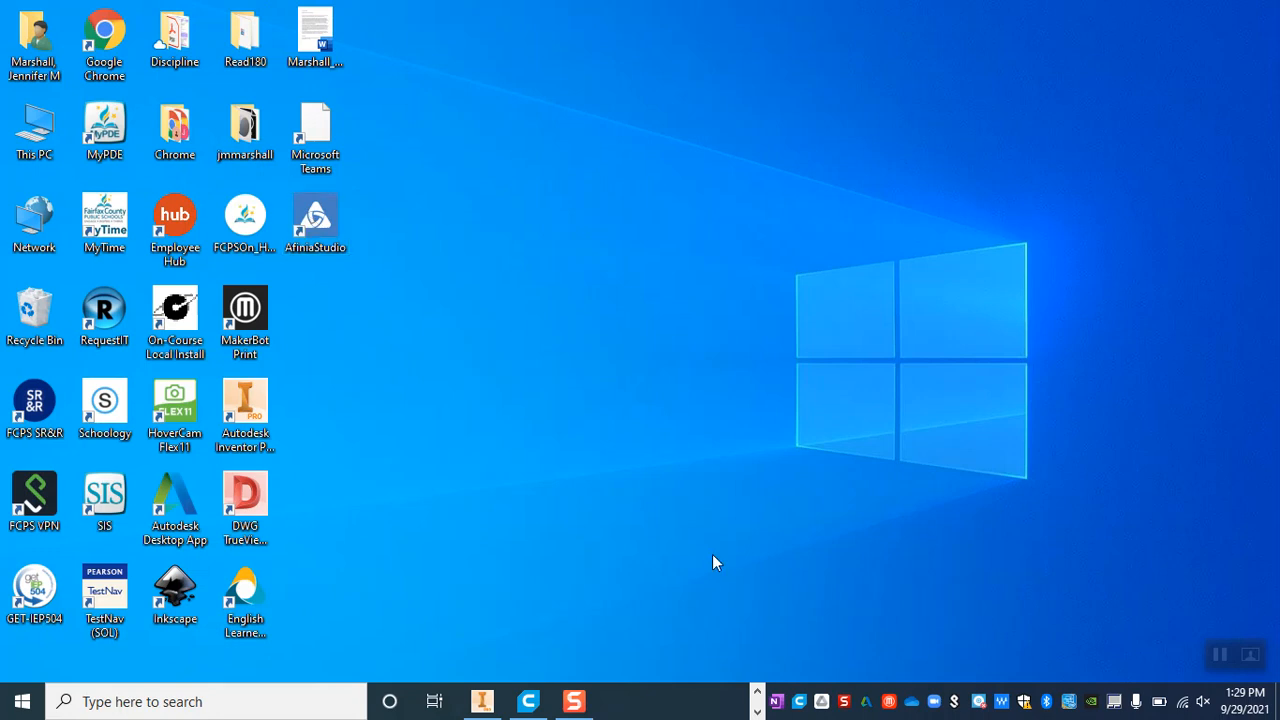
pyautogui.moveTo(604, 530)
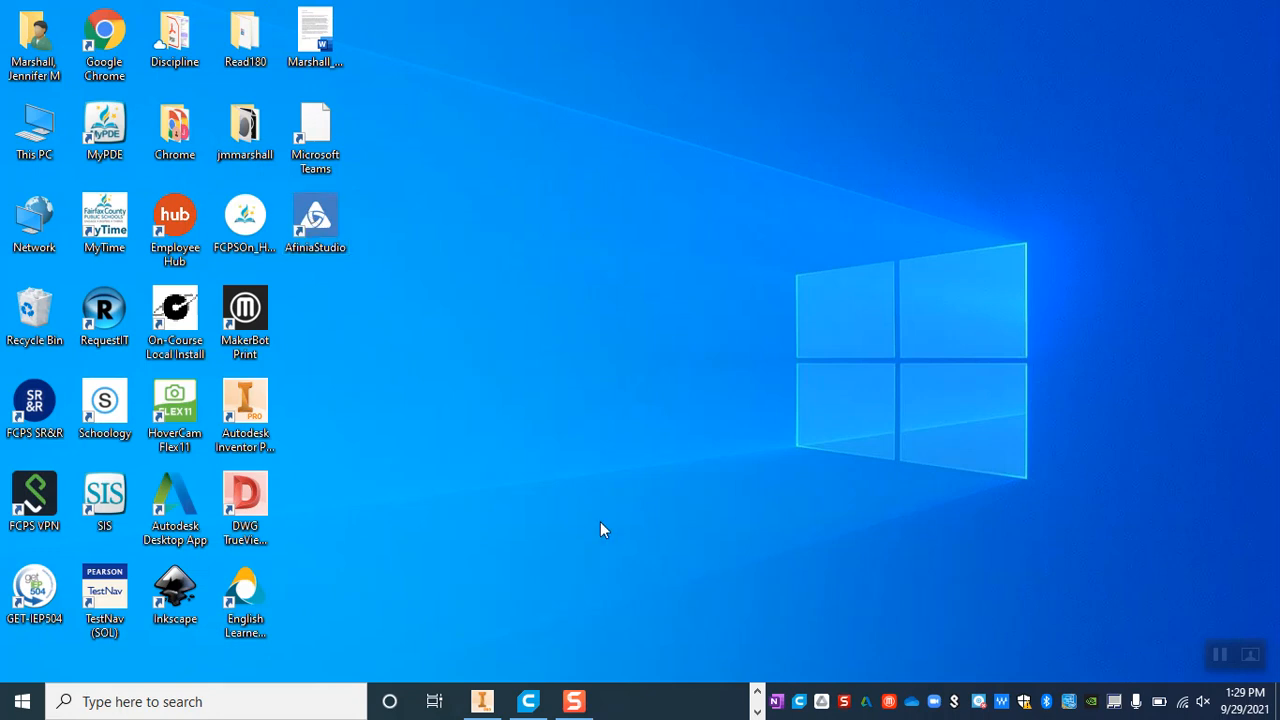
pyautogui.moveTo(840, 642)
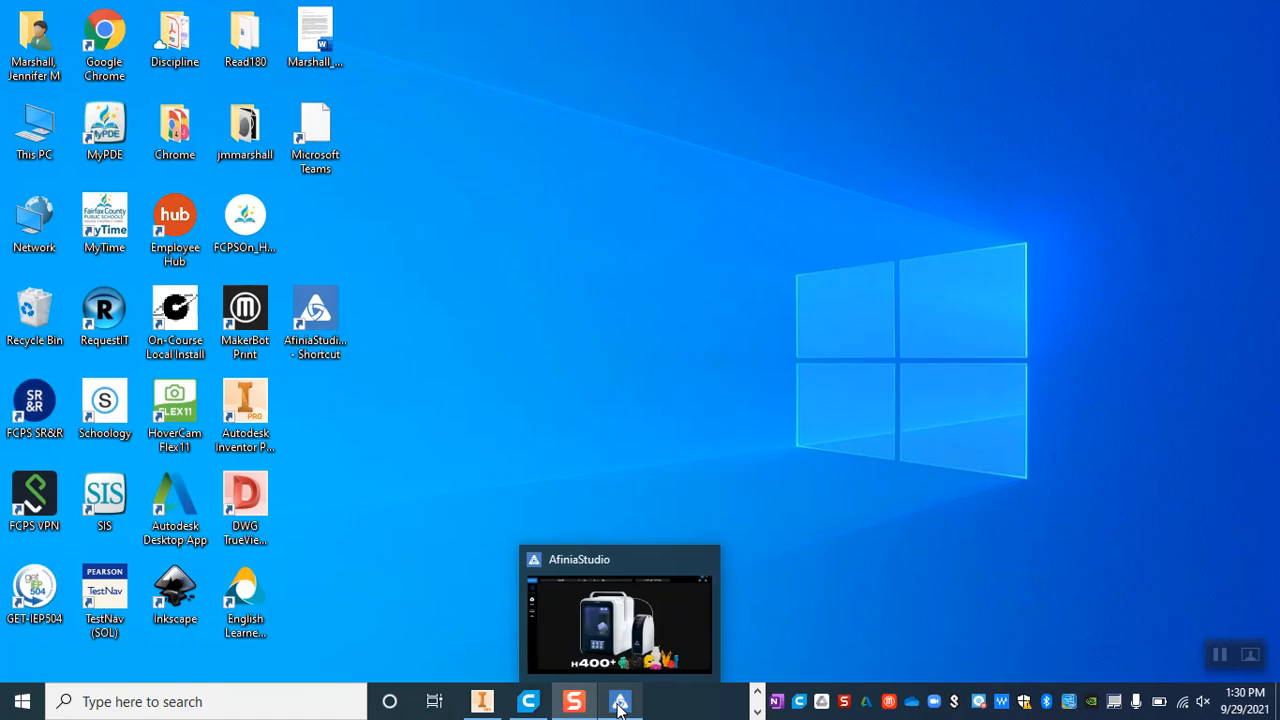
# Step: Bring the Afinia Studio window forward to its About Us start screen
pyautogui.click(620, 700)
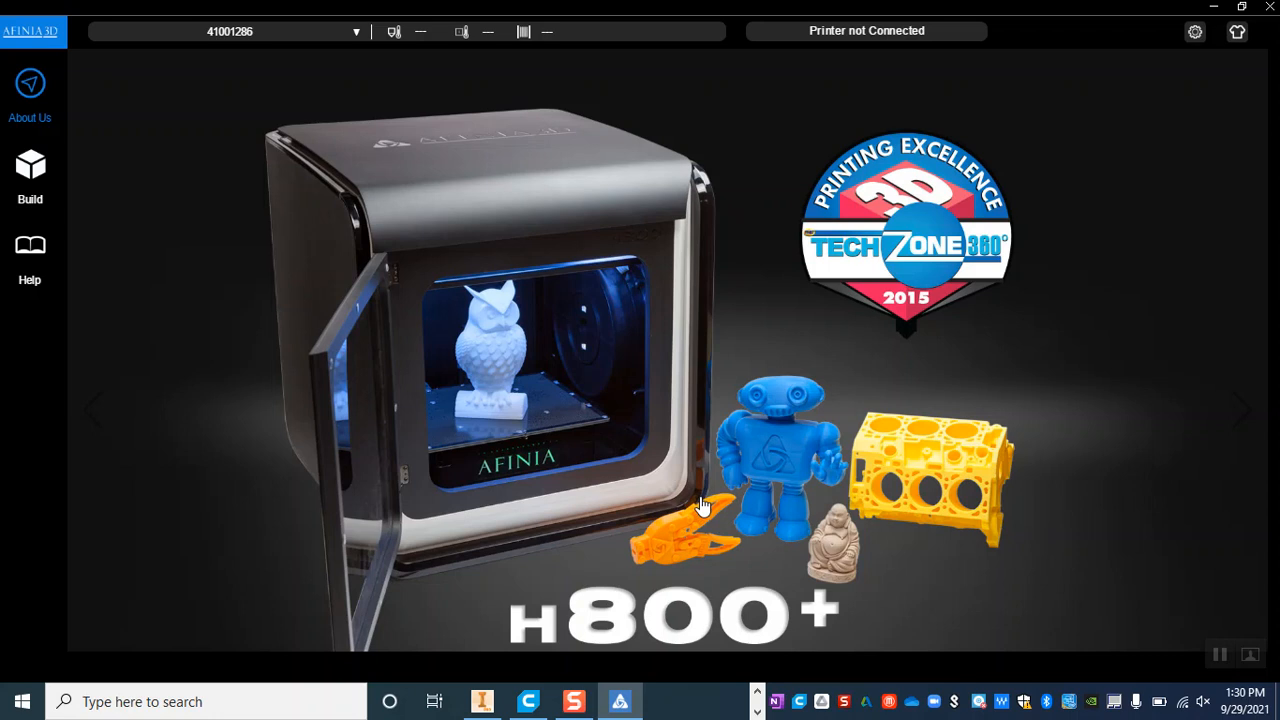
pyautogui.moveTo(462, 256)
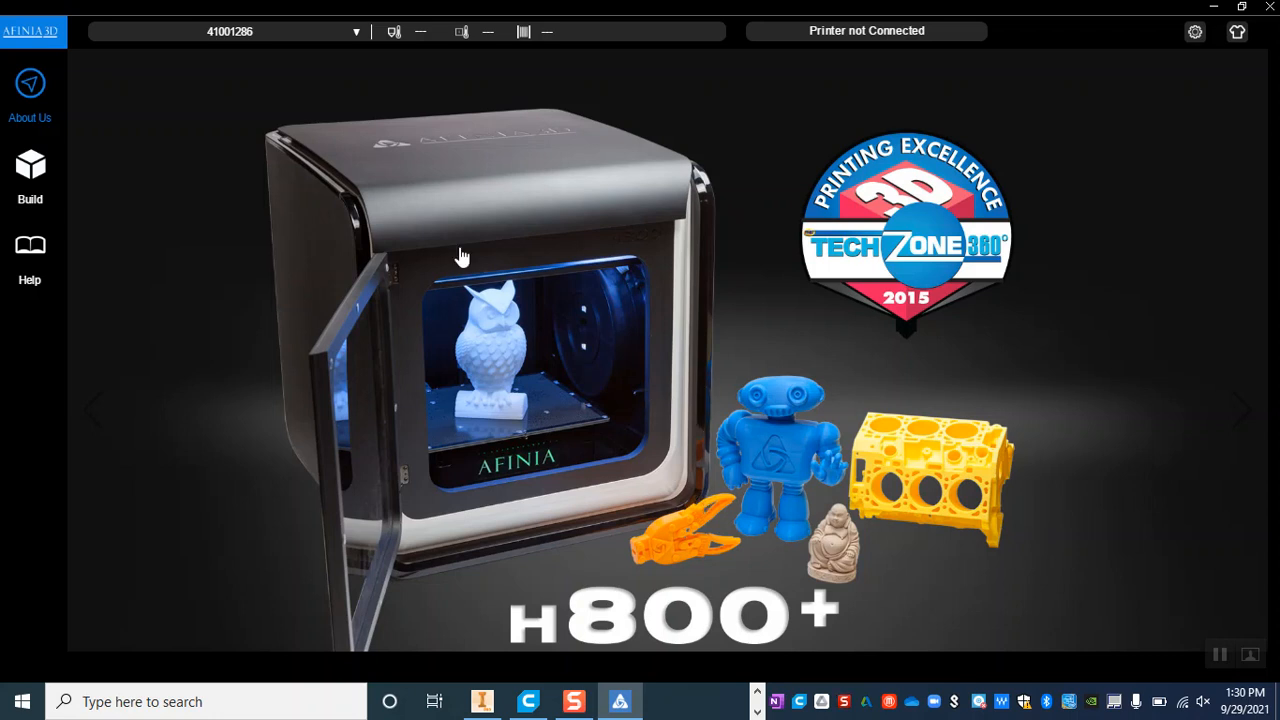
pyautogui.moveTo(32, 164)
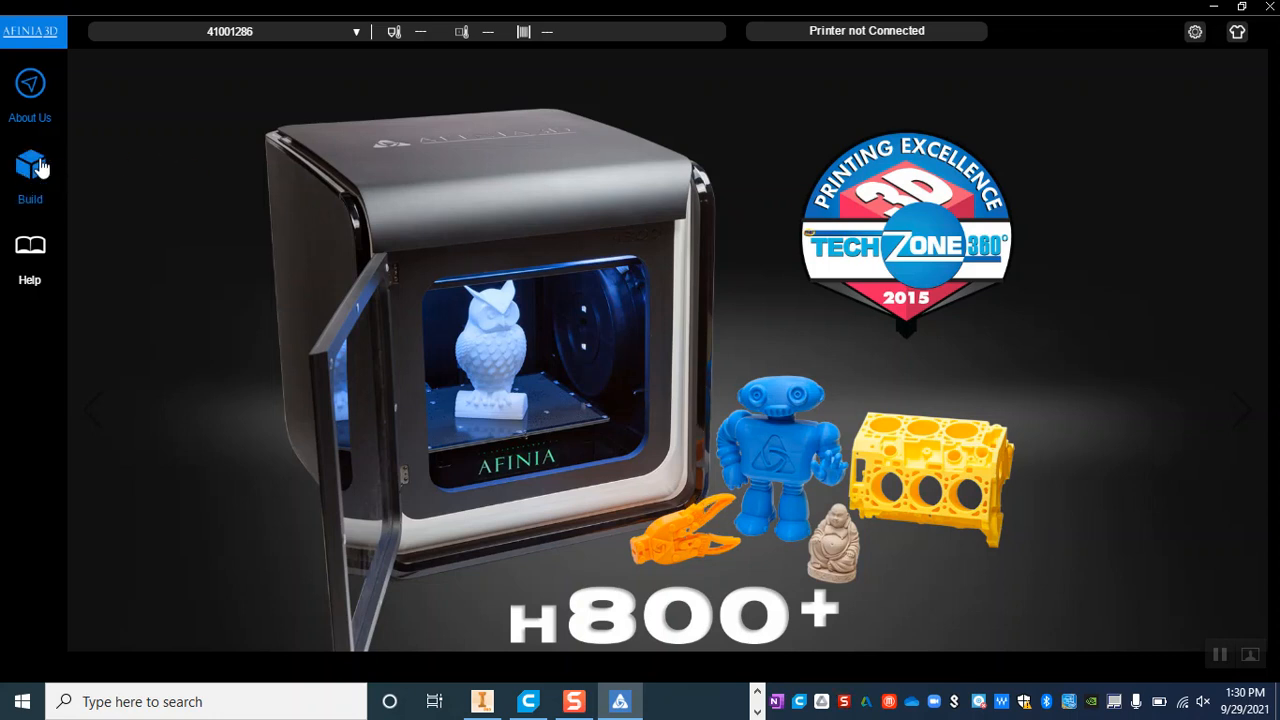
# Step: Switch to the Build workspace and show the Add panel for models
pyautogui.click(30, 164)
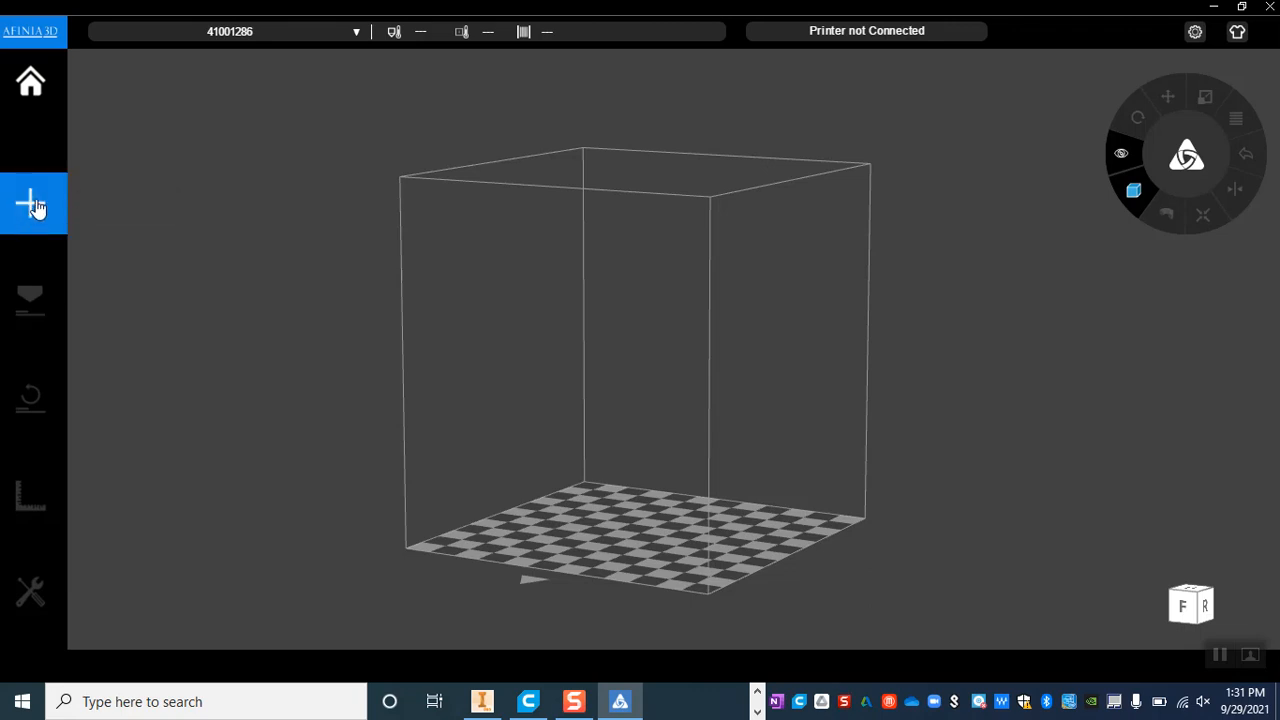
pyautogui.click(28, 204)
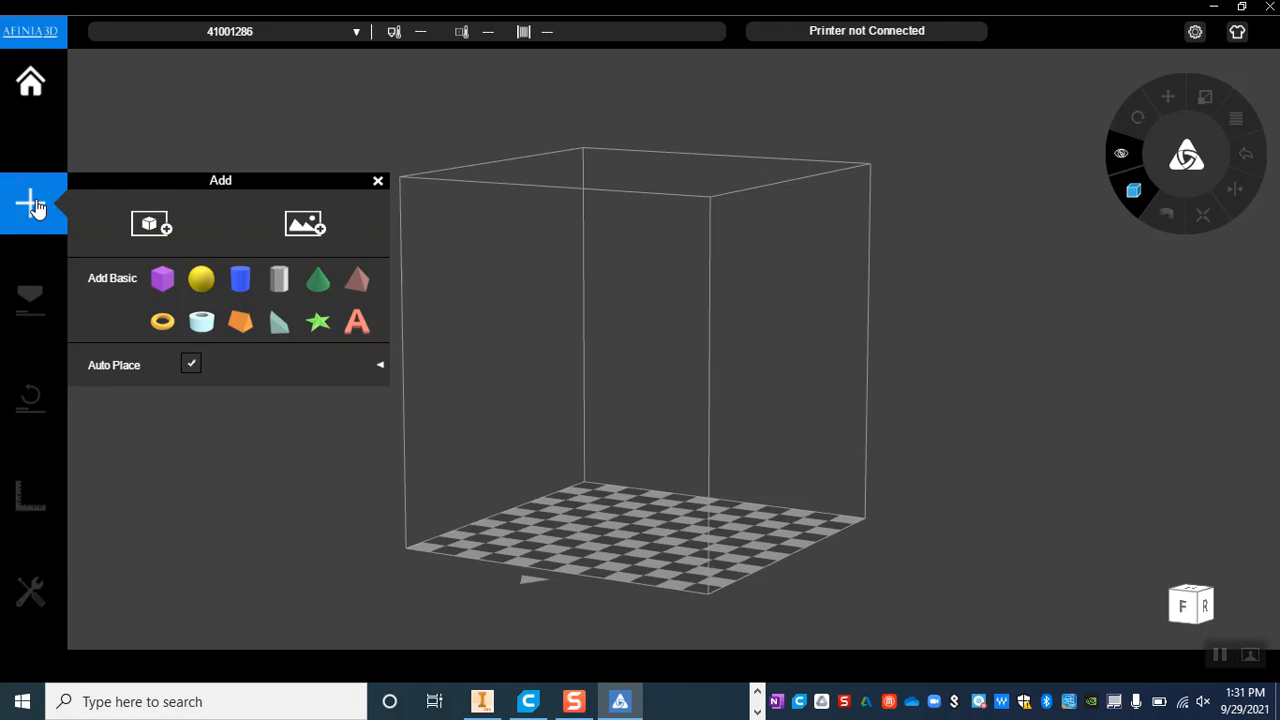
pyautogui.moveTo(150, 224)
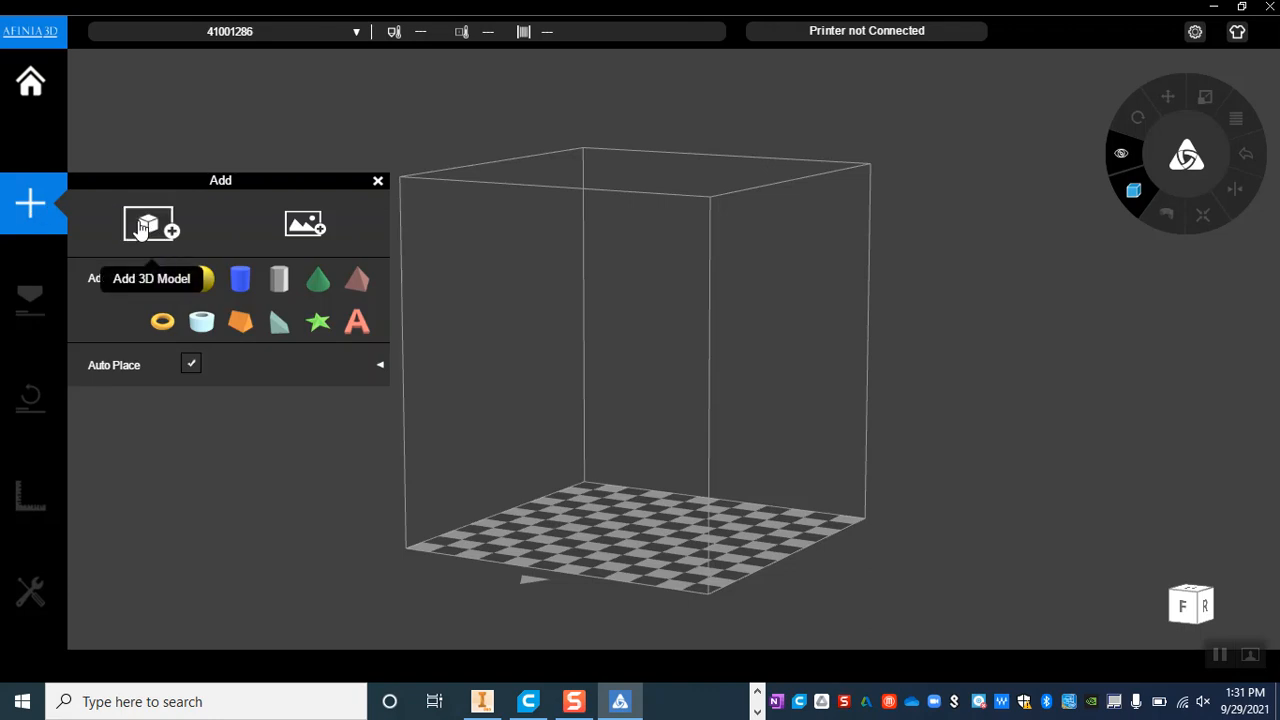
# Step: Load Marshall Peg.stl from the user folder onto the build plate
pyautogui.click(150, 222)
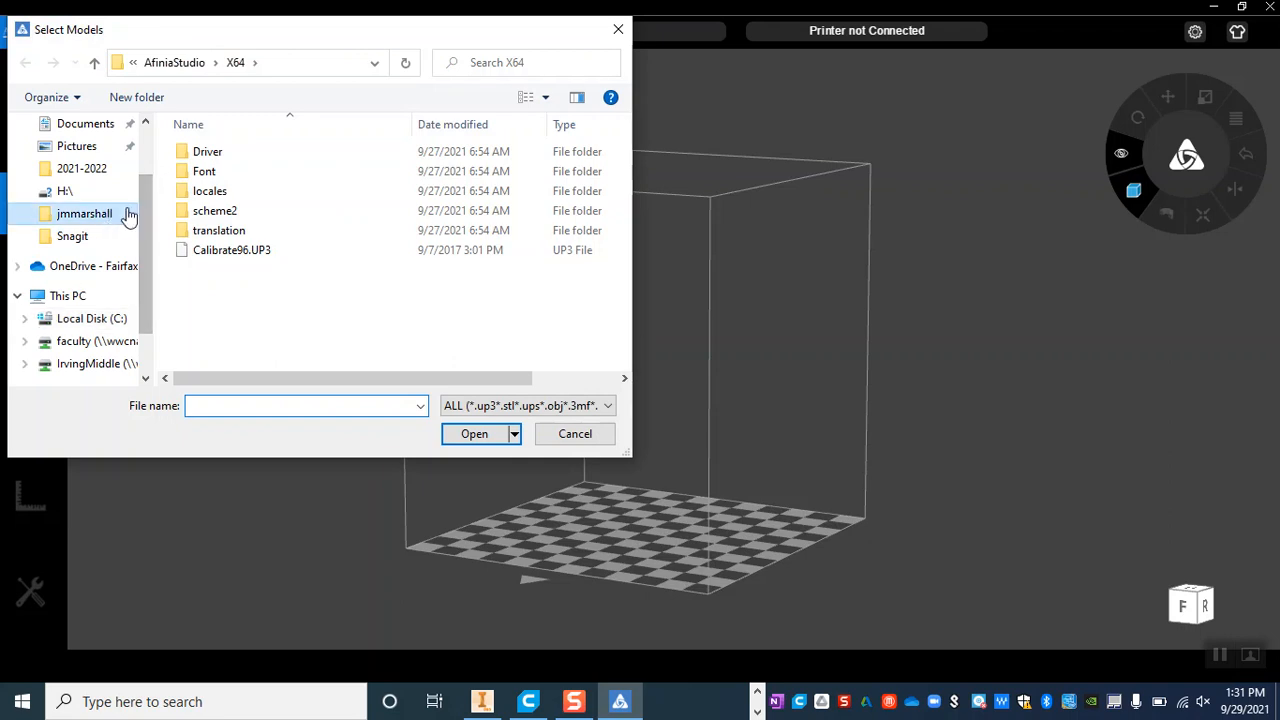
pyautogui.doubleClick(84, 212)
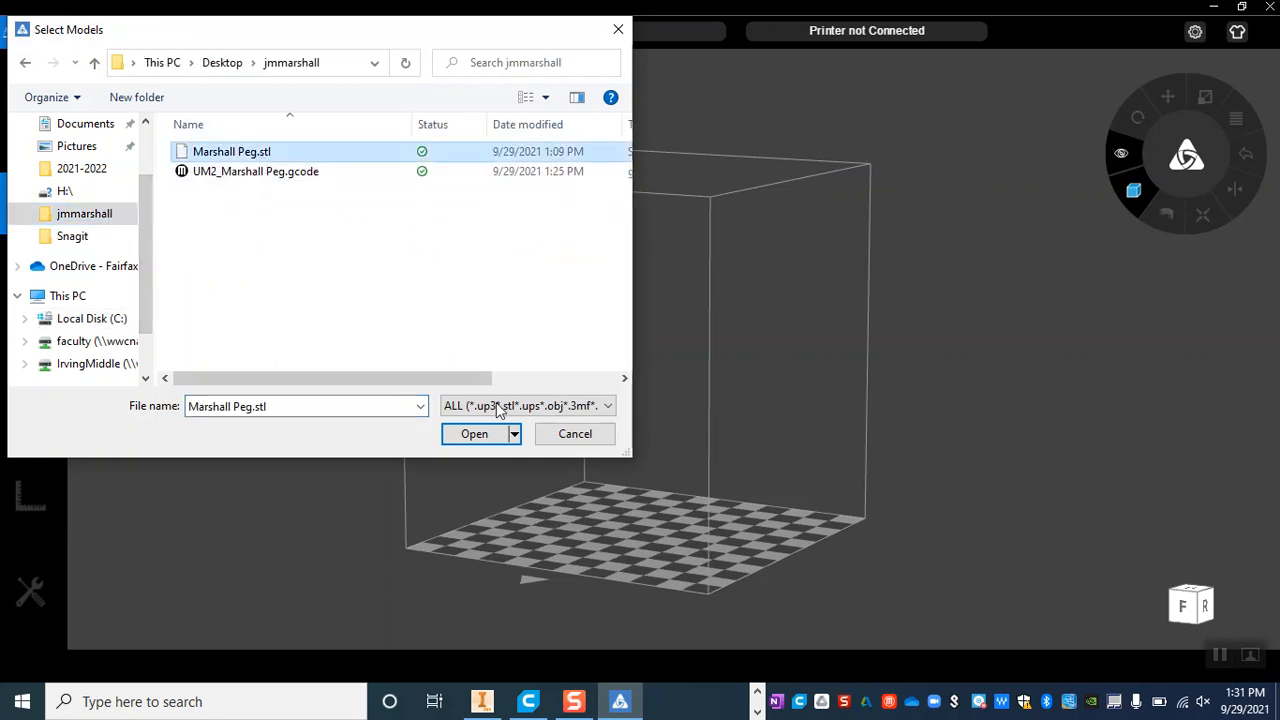
pyautogui.click(474, 434)
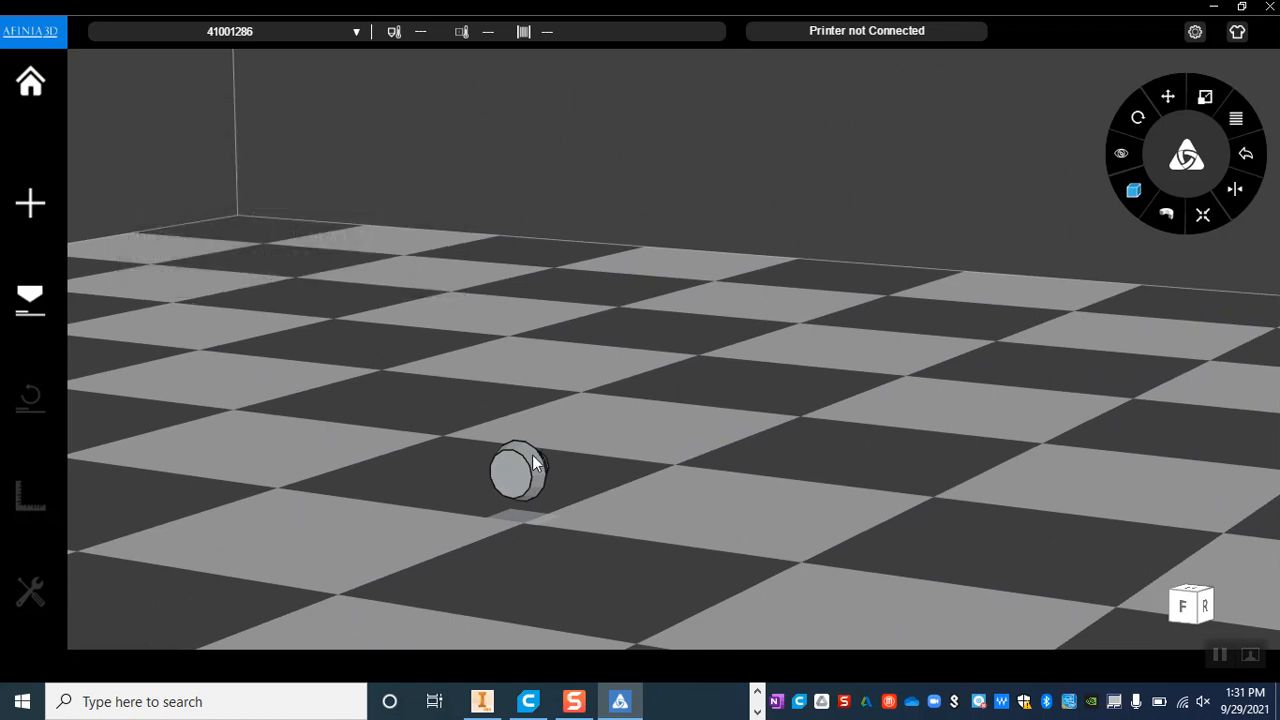
pyautogui.moveTo(944, 296)
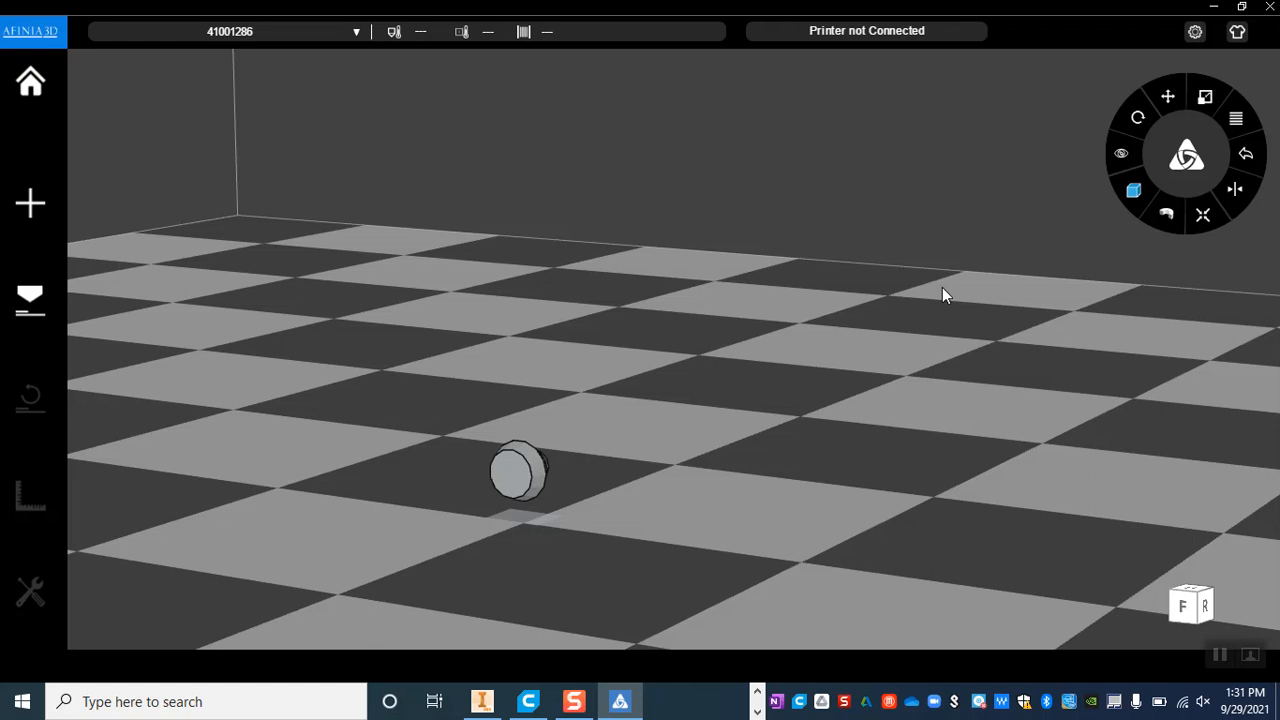
pyautogui.moveTo(1164, 96)
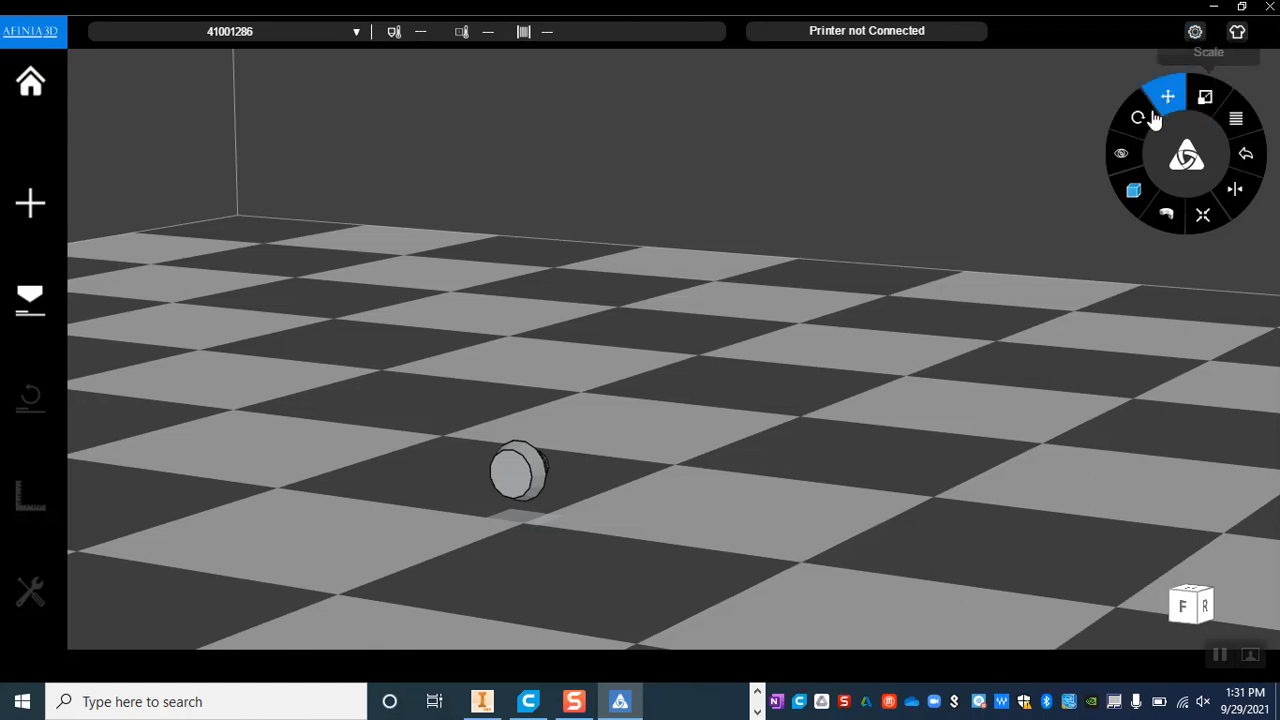
pyautogui.moveTo(1204, 96)
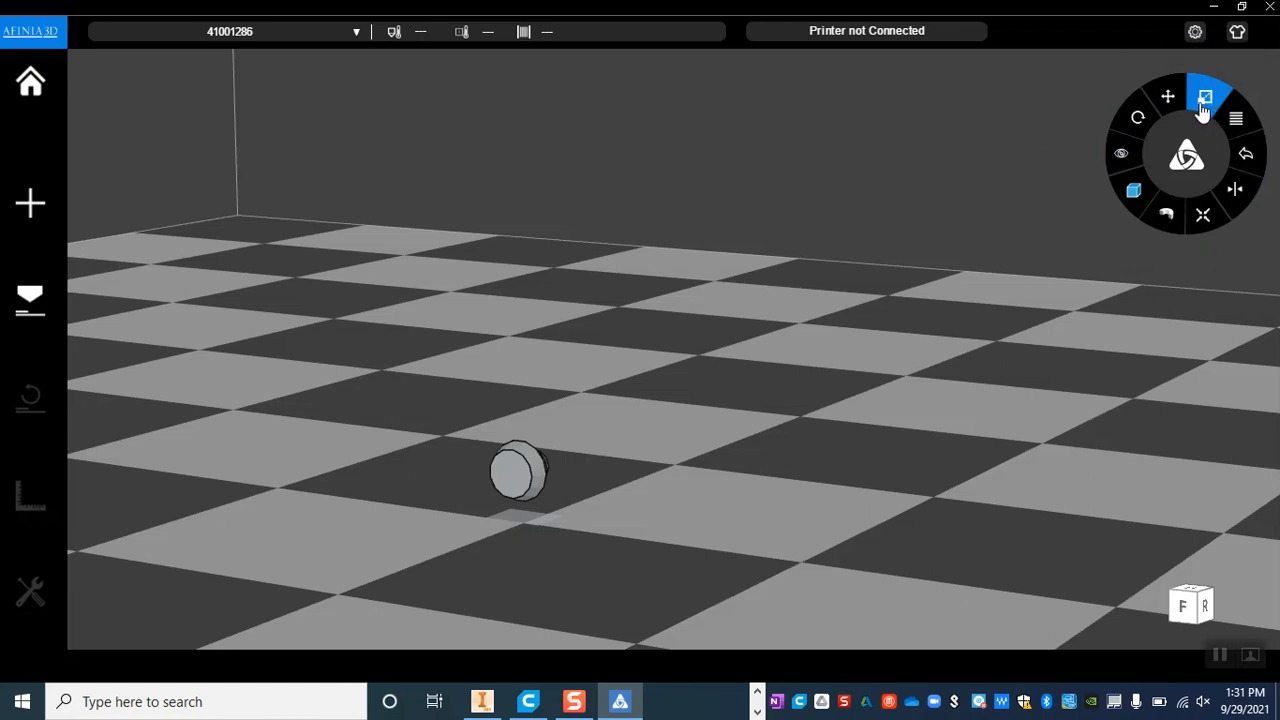
# Step: Uniformly scale the peg to X size 15, giving about 15 × 20 × 19.5 mm
pyautogui.click(1168, 96)
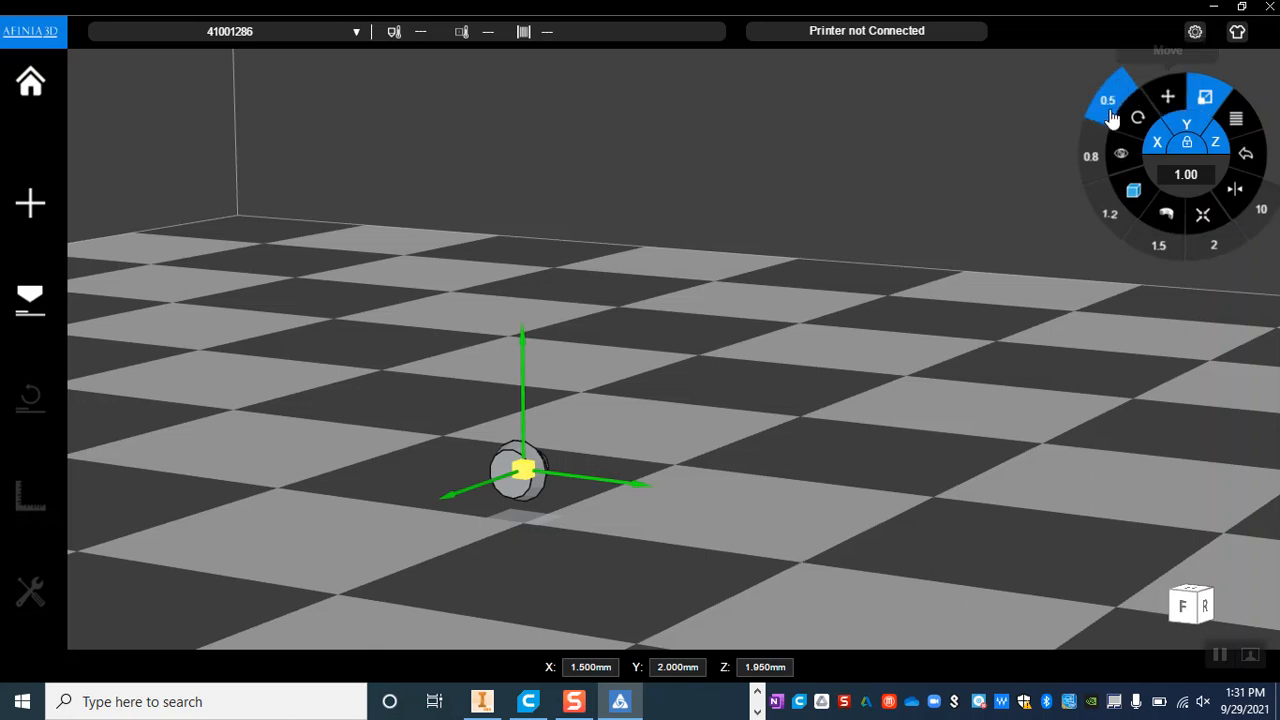
pyautogui.moveTo(1184, 152)
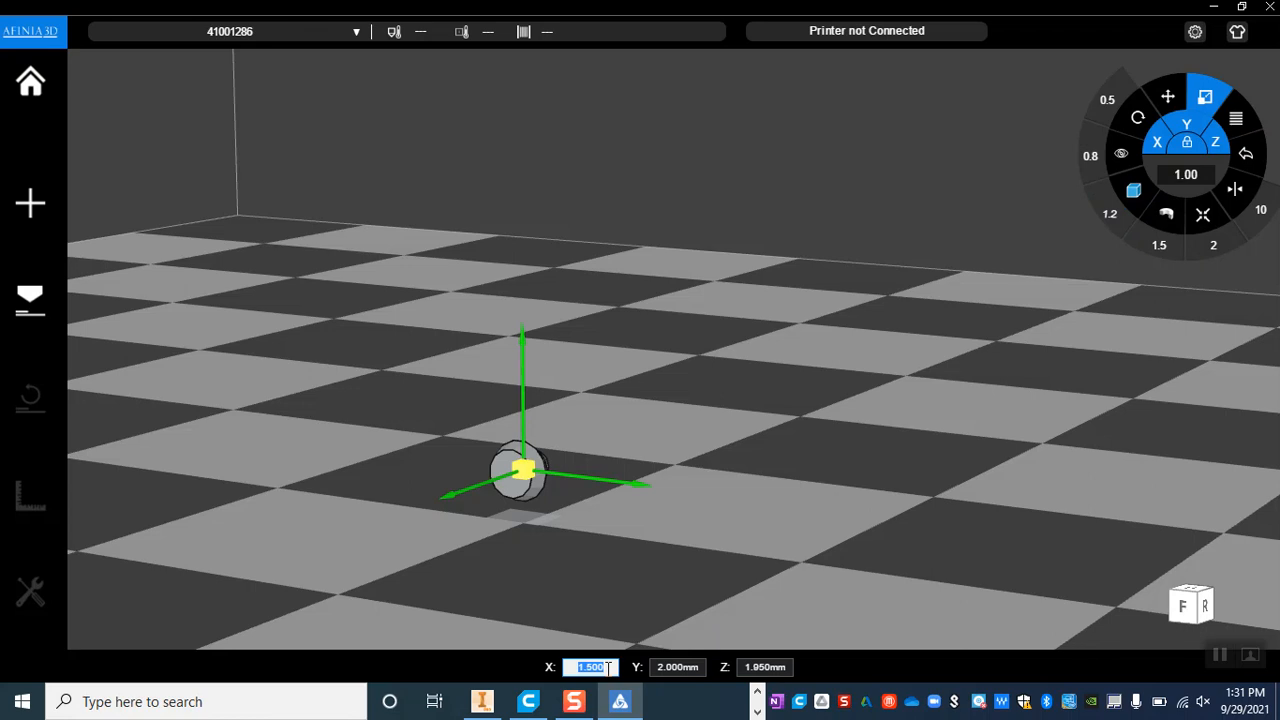
pyautogui.write('15')
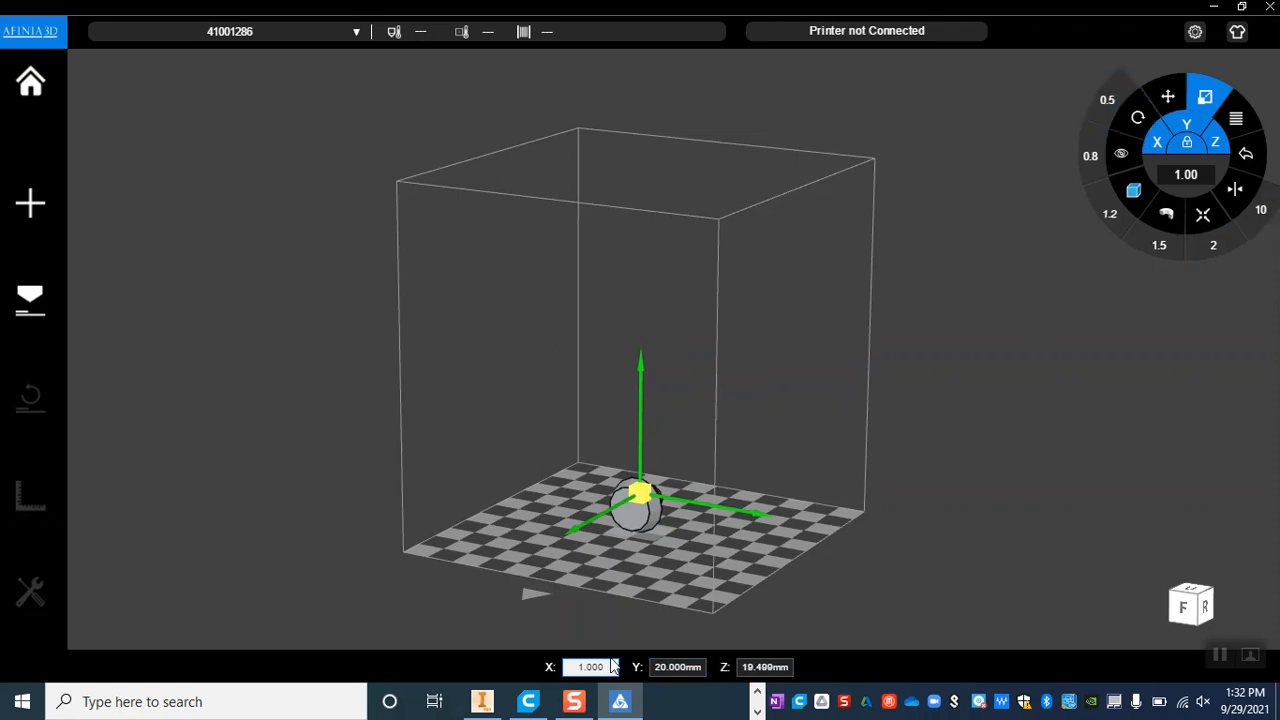
pyautogui.click(1108, 100)
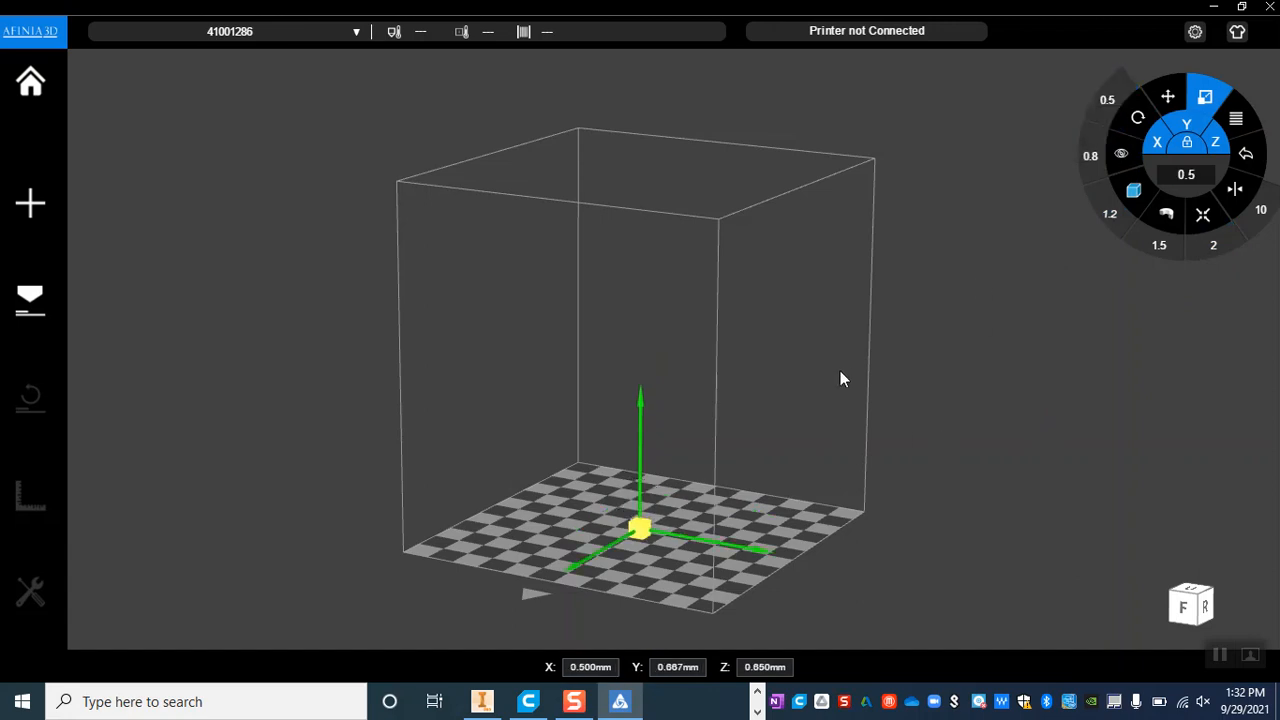
pyautogui.click(1260, 210)
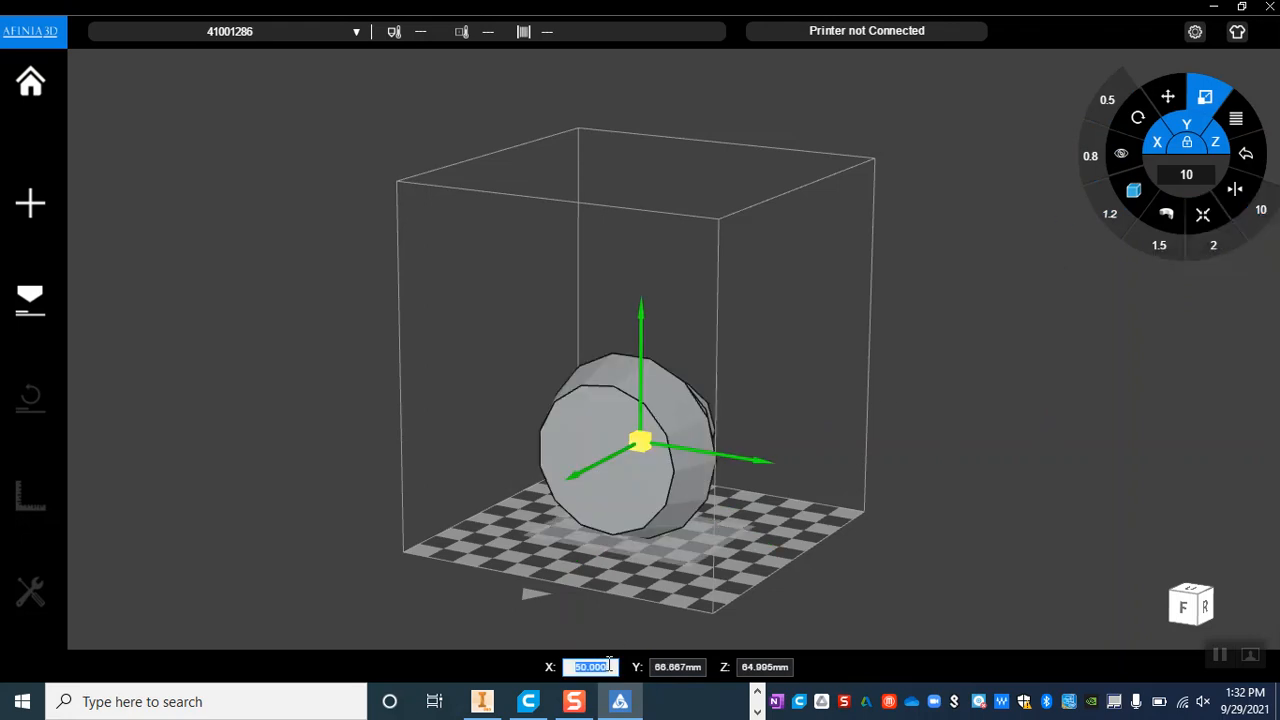
pyautogui.write('15')
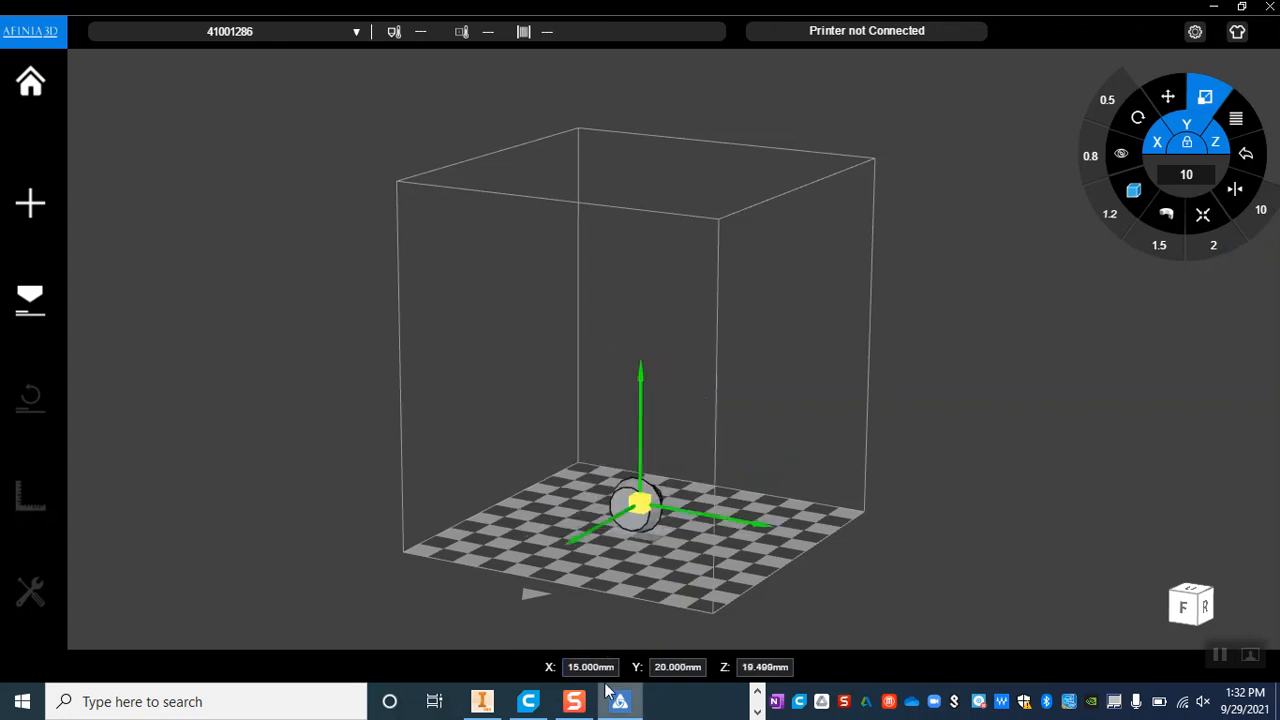
pyautogui.moveTo(820, 668)
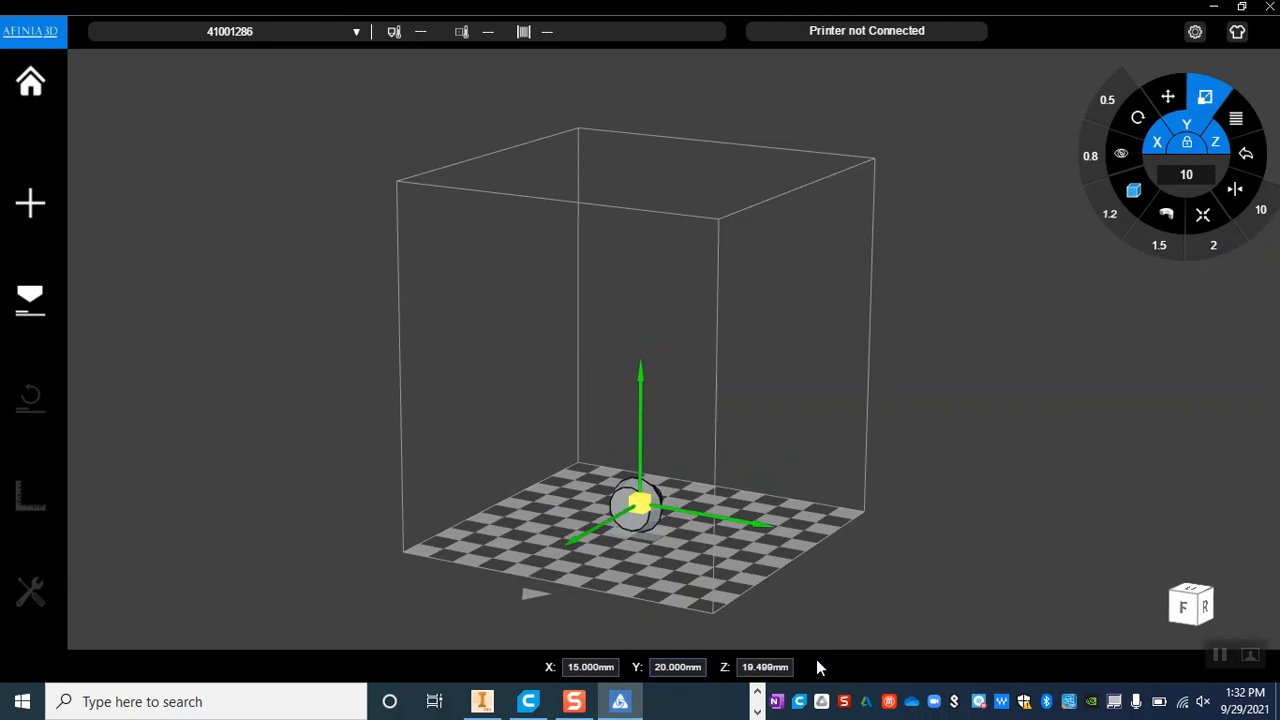
pyautogui.moveTo(888, 534)
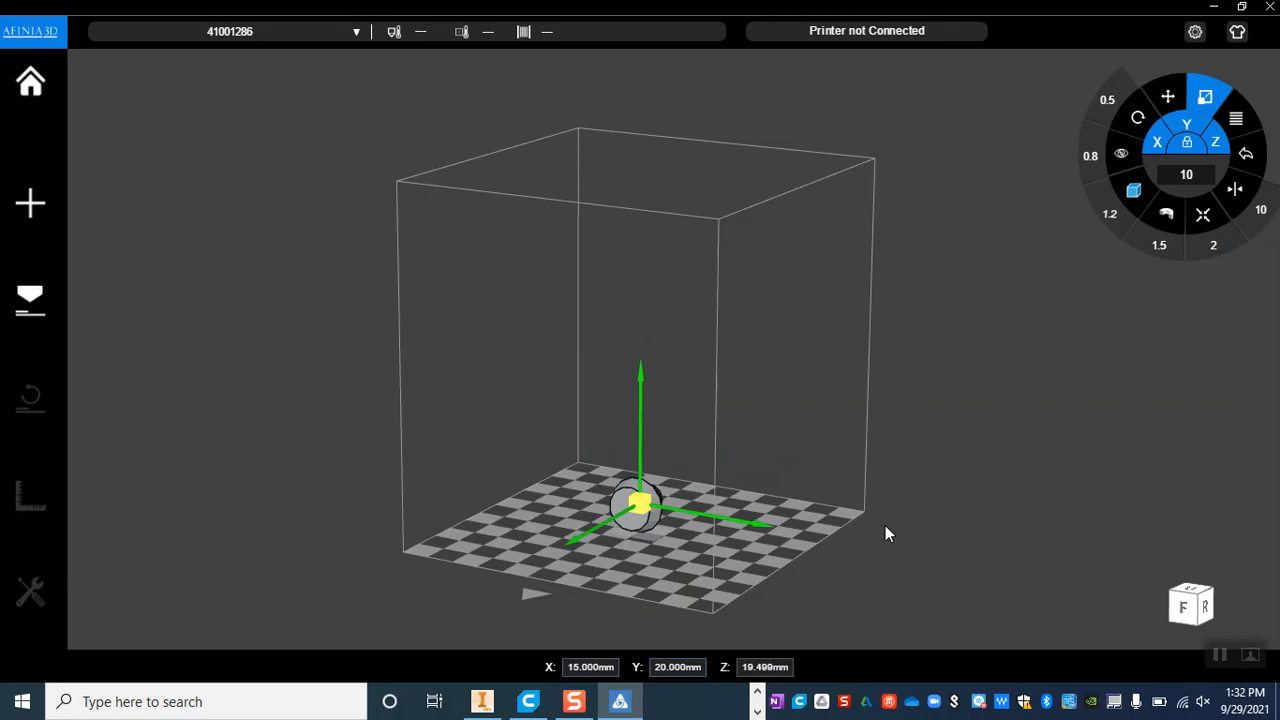
# Step: Rotate the peg 90° about Y and -90° about Z so it stands upright
pyautogui.moveTo(884, 532); pyautogui.dragTo(838, 532)
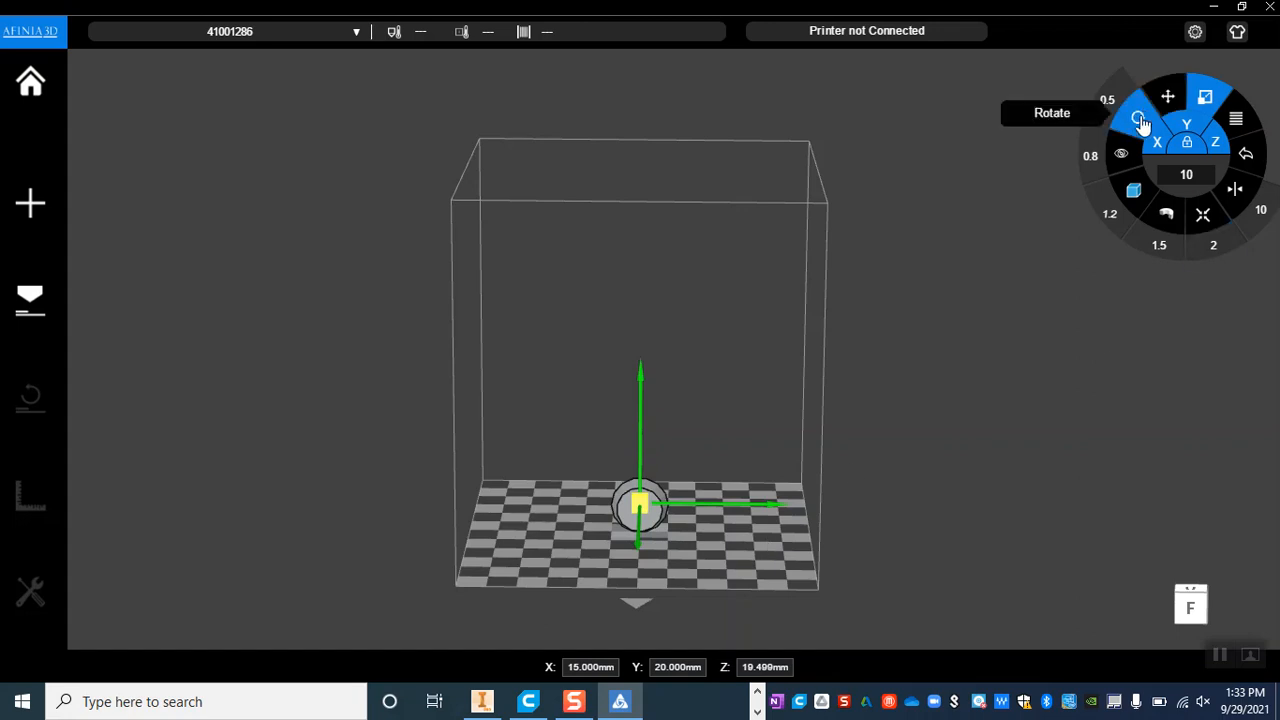
pyautogui.click(1140, 114)
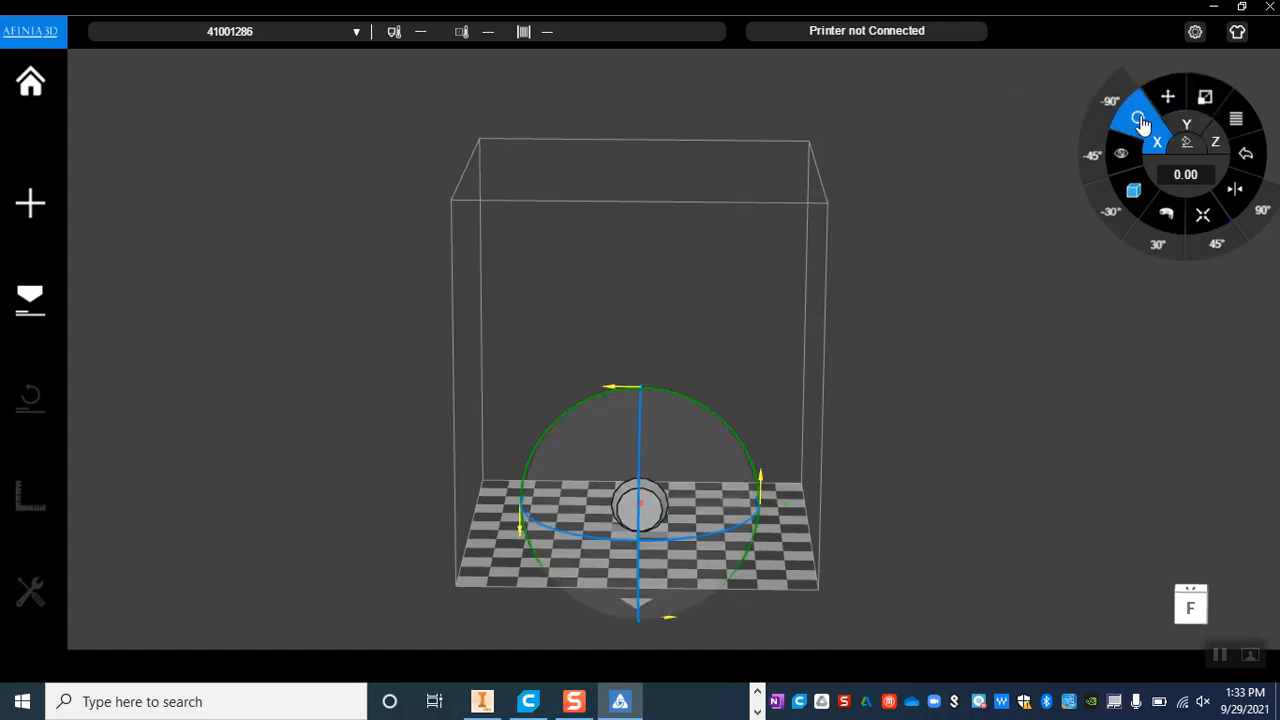
pyautogui.click(1186, 124)
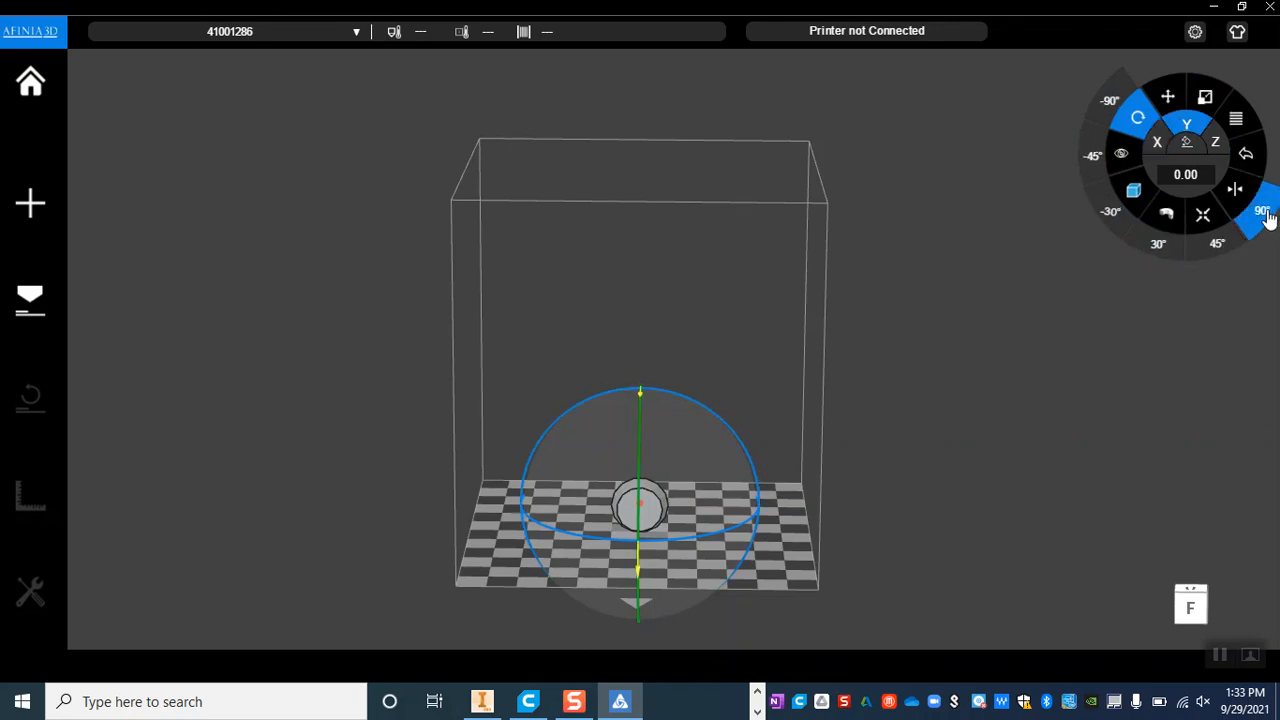
pyautogui.click(1262, 210)
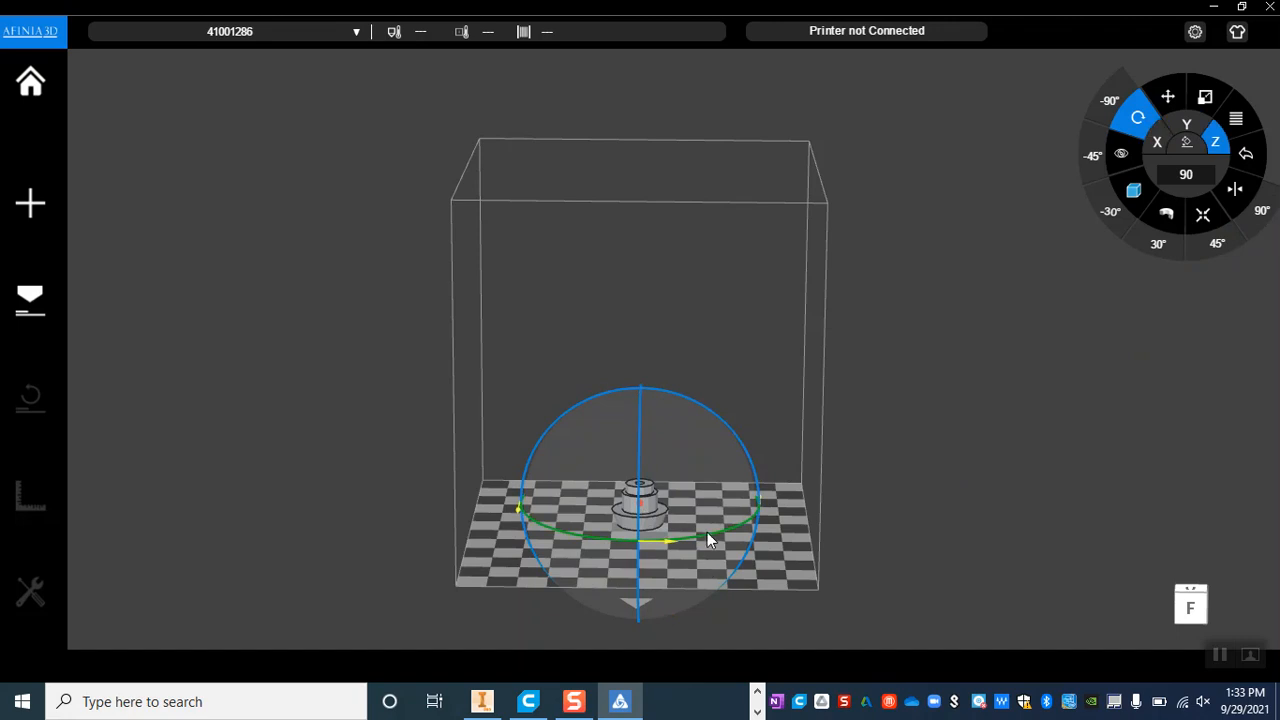
pyautogui.moveTo(1256, 220)
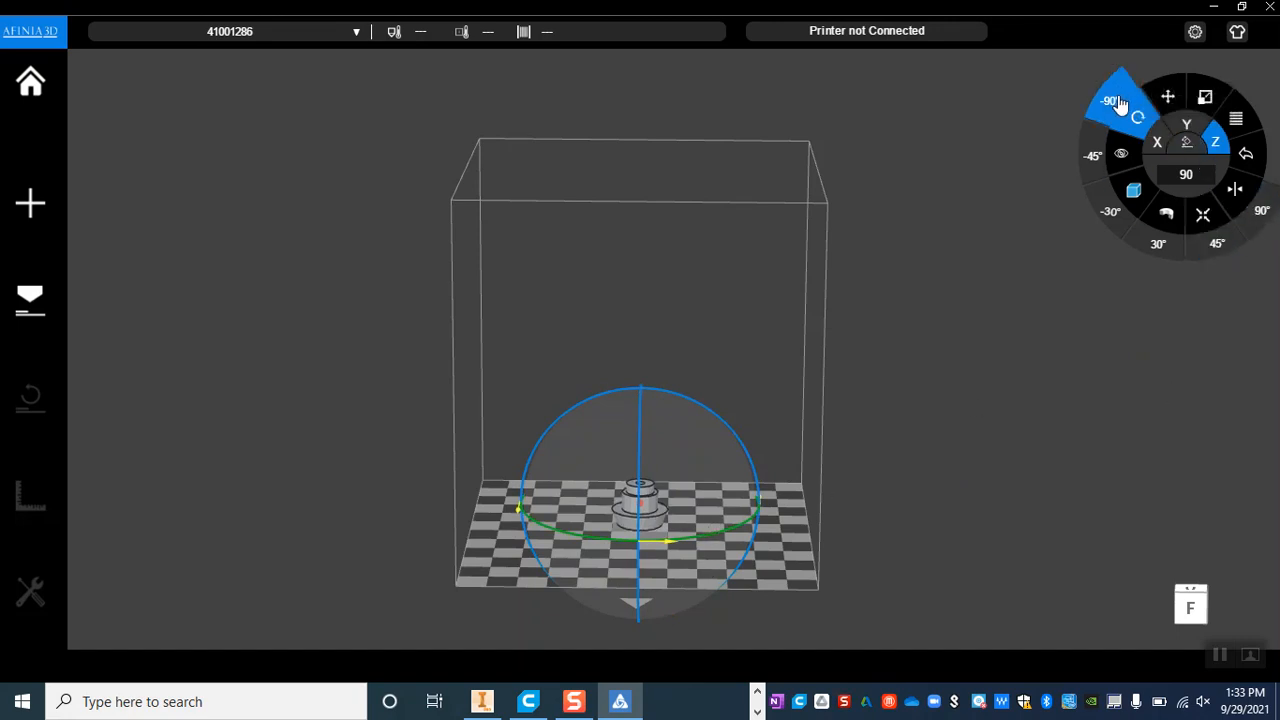
pyautogui.click(1112, 108)
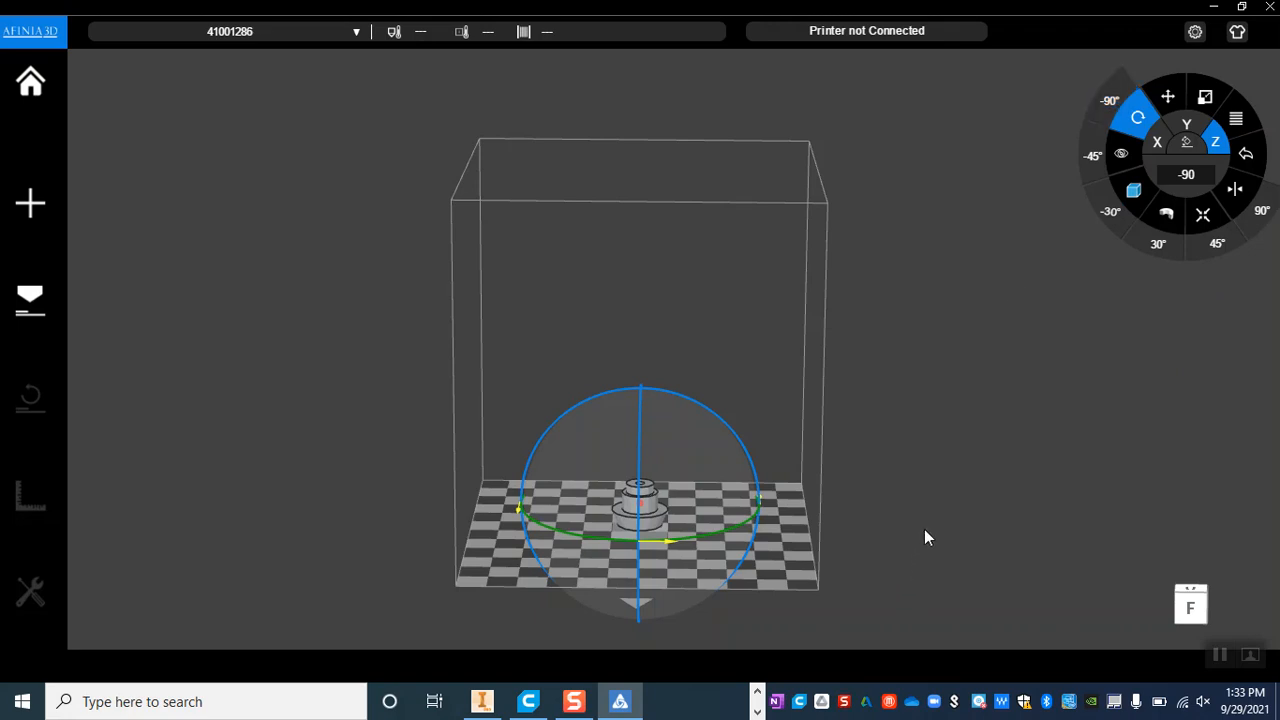
pyautogui.moveTo(924, 536); pyautogui.dragTo(744, 388)
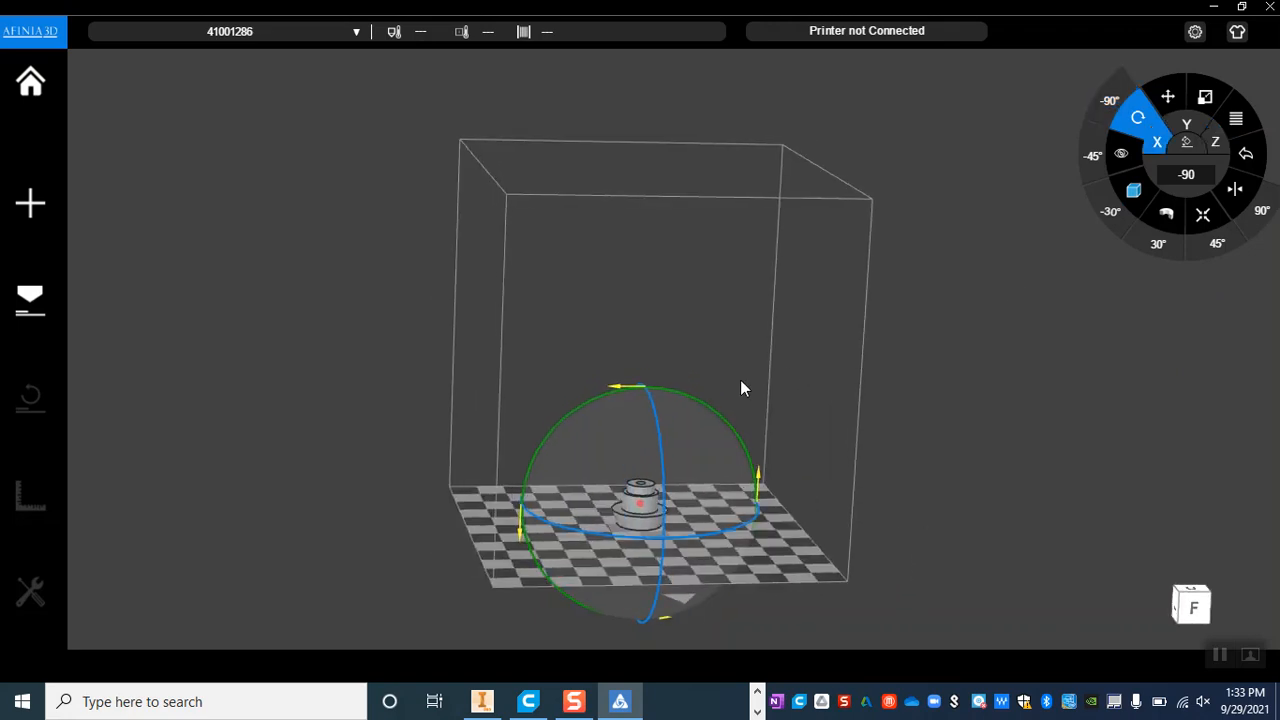
# Step: Make one copy of the upright peg and select a peg
pyautogui.click(1168, 96)
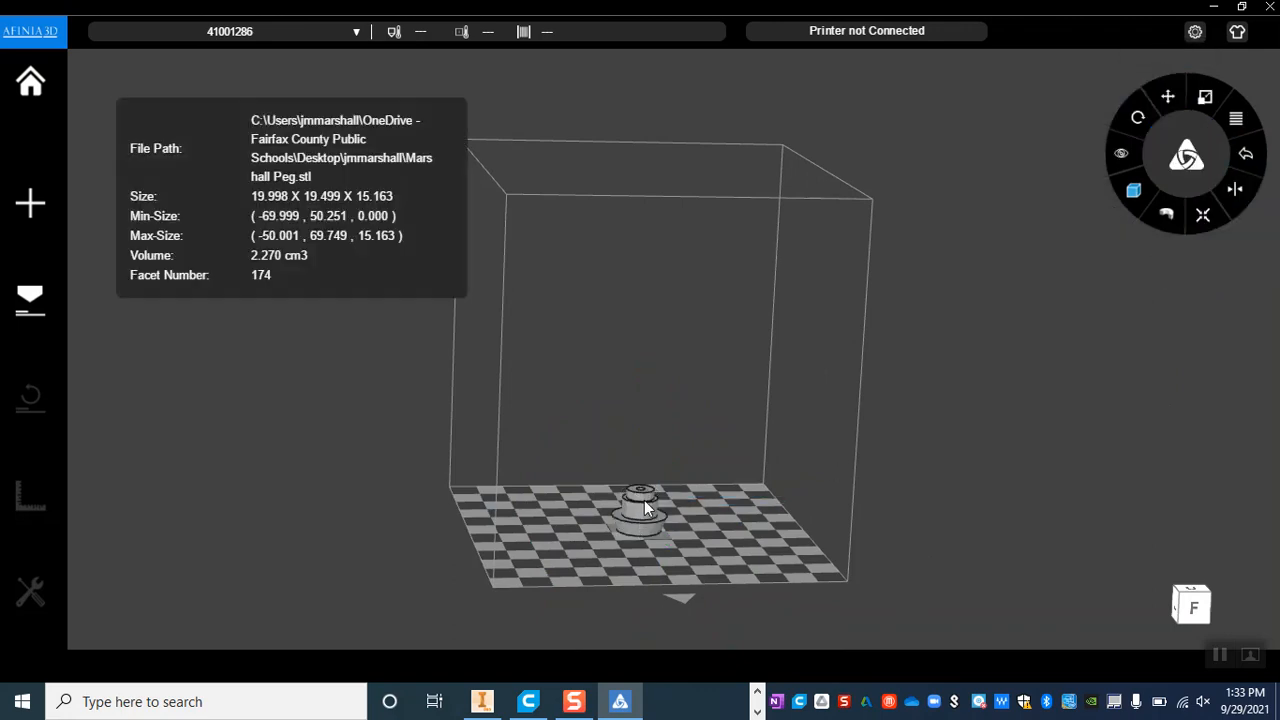
pyautogui.rightClick(644, 508)
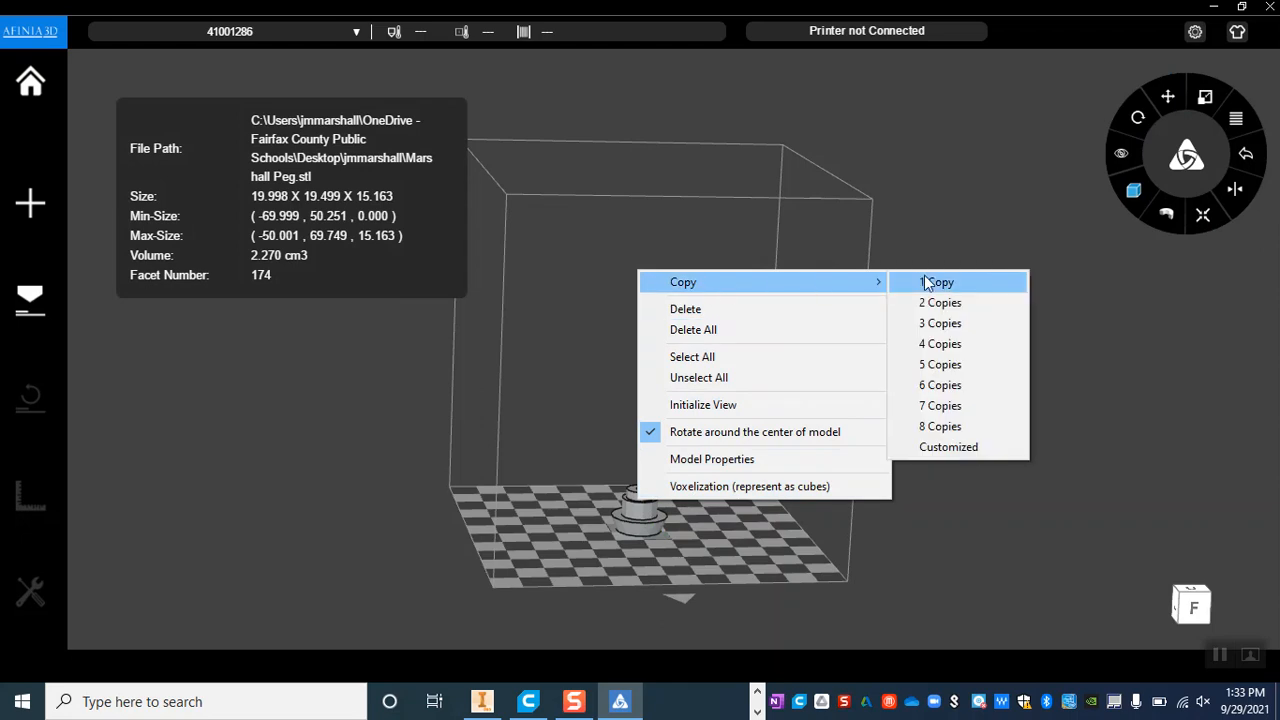
pyautogui.click(940, 282)
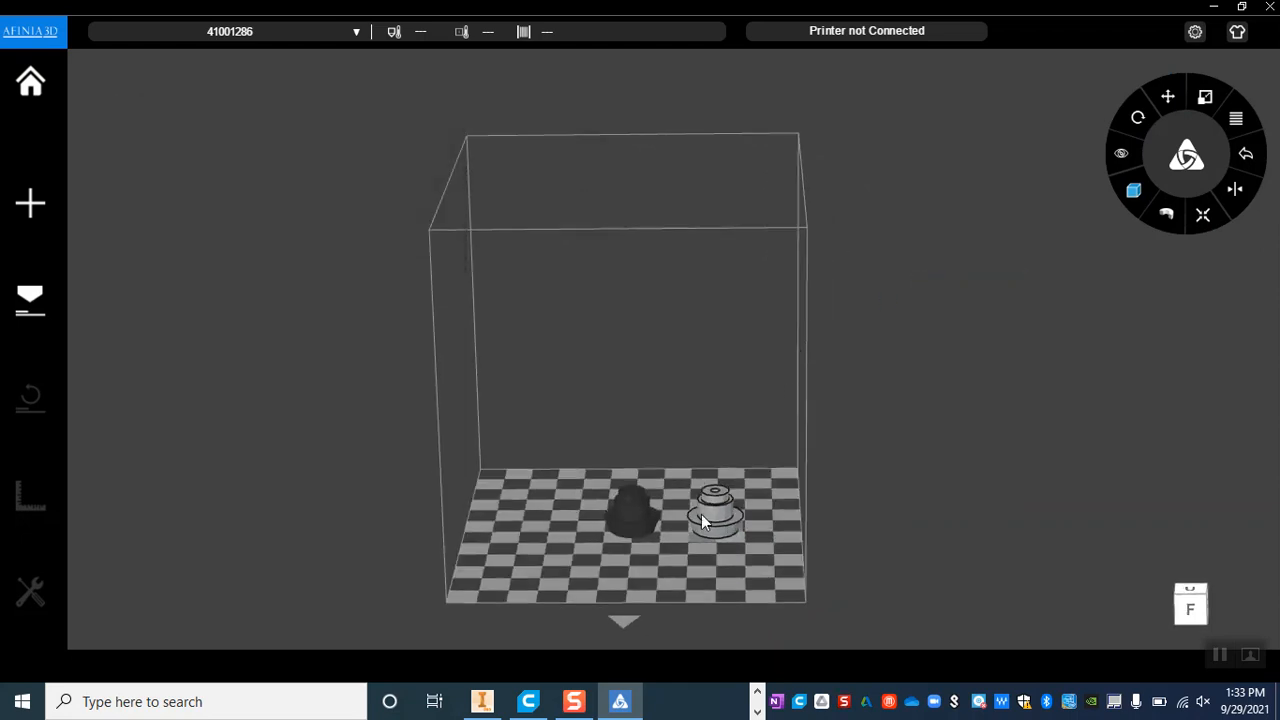
pyautogui.click(712, 518)
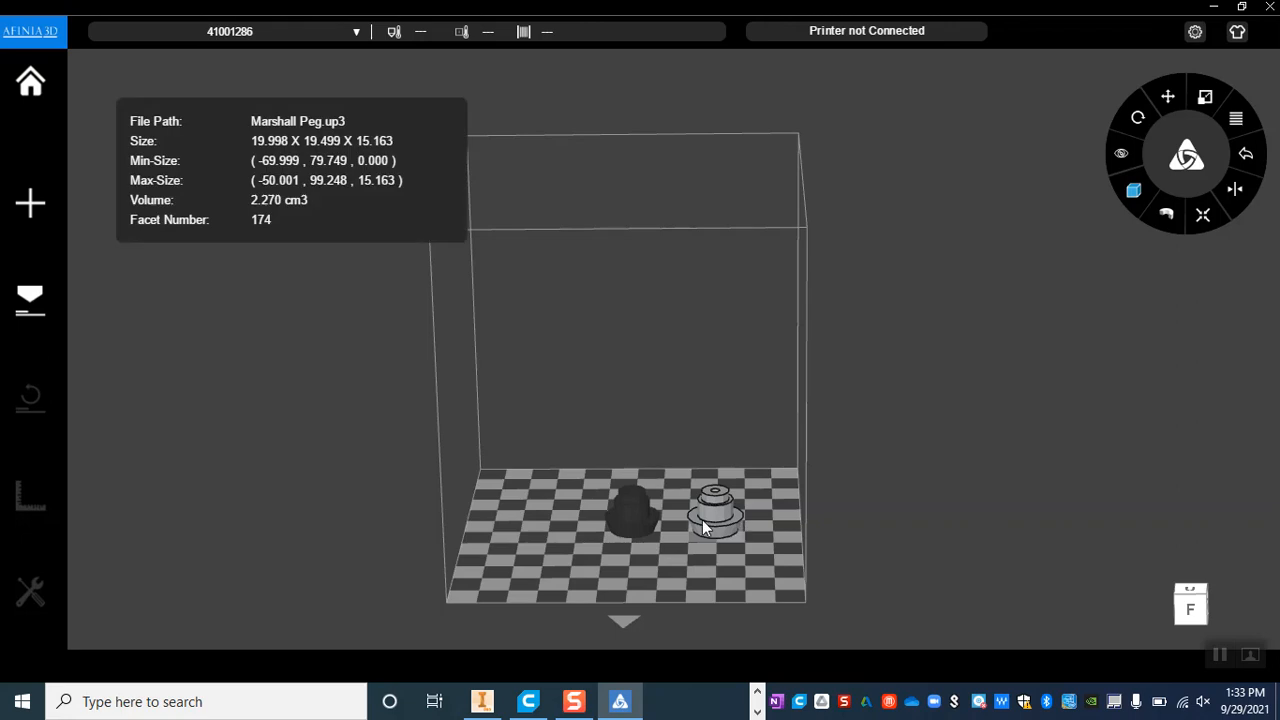
pyautogui.moveTo(1236, 190)
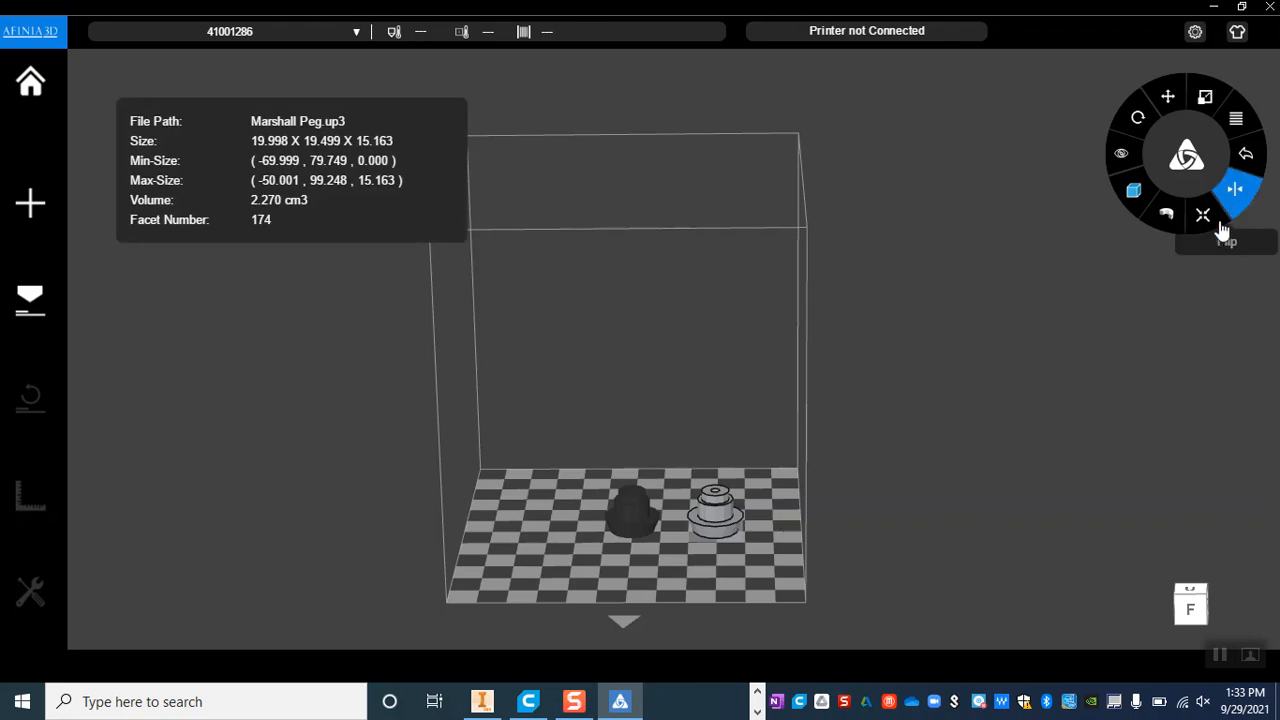
# Step: Auto Place both pegs on the plate, then slice them into a print preview
pyautogui.click(1204, 216)
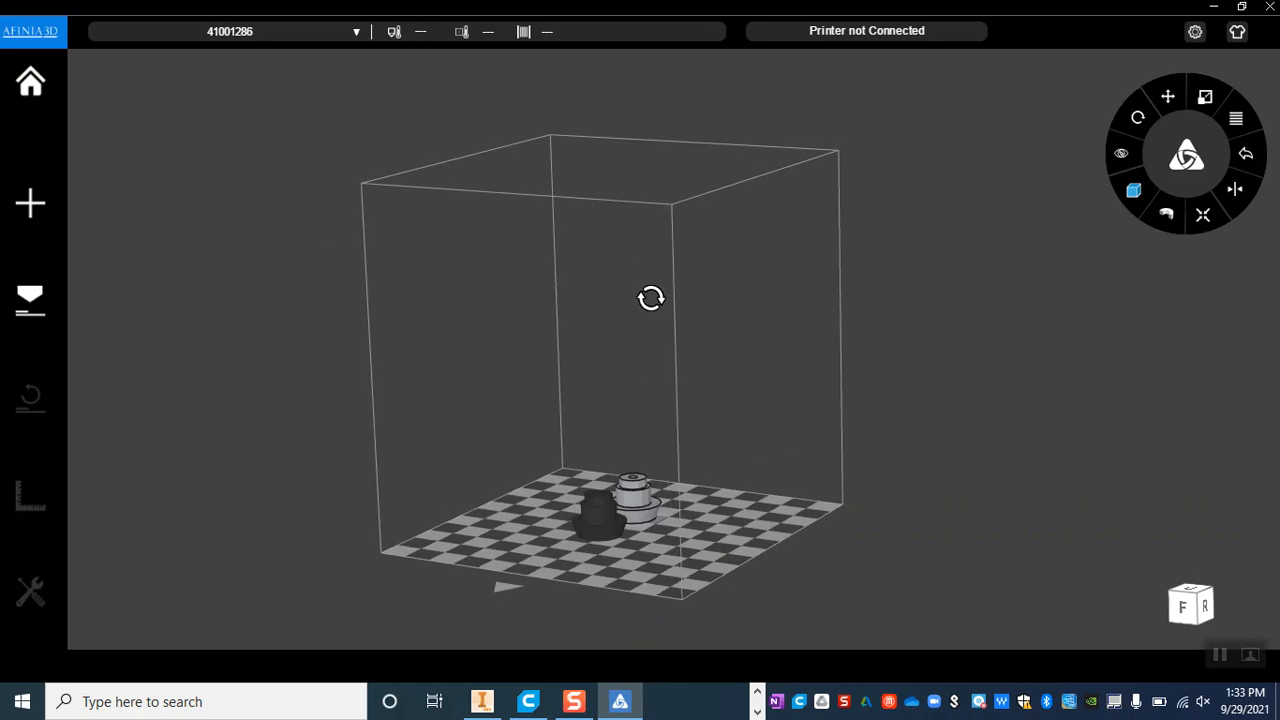
pyautogui.moveTo(652, 296); pyautogui.dragTo(452, 452)
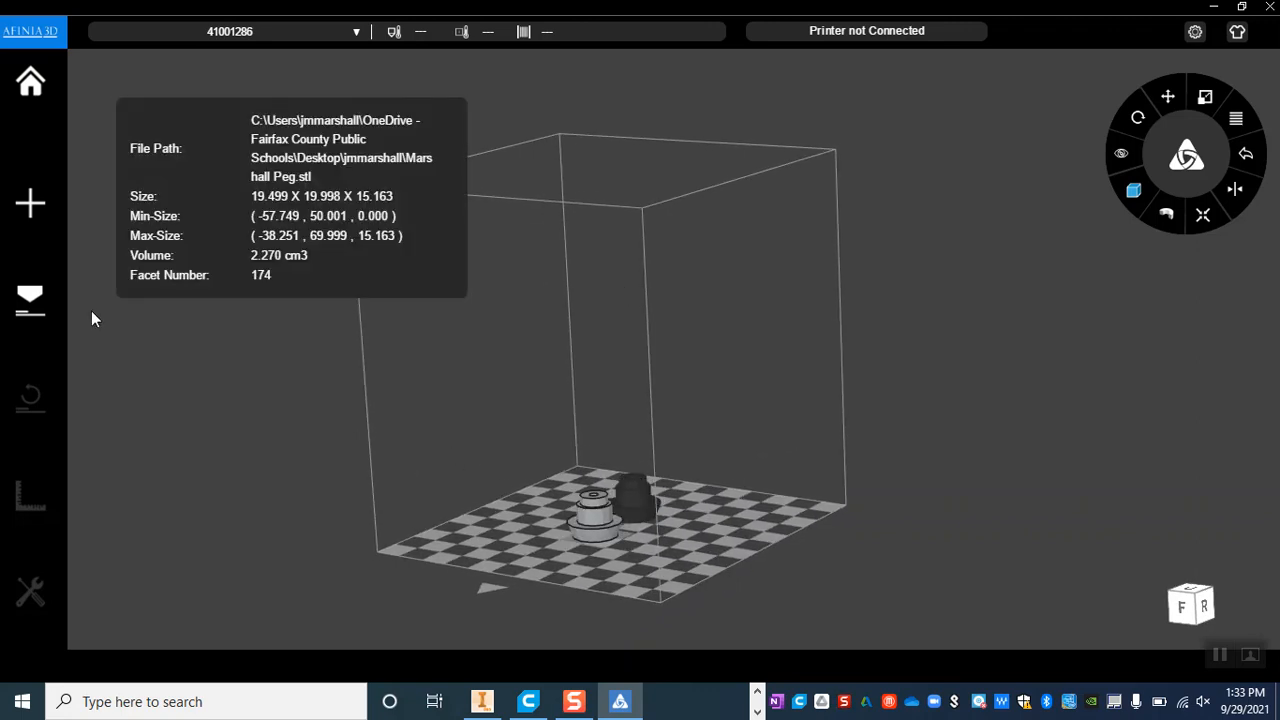
pyautogui.moveTo(30, 298)
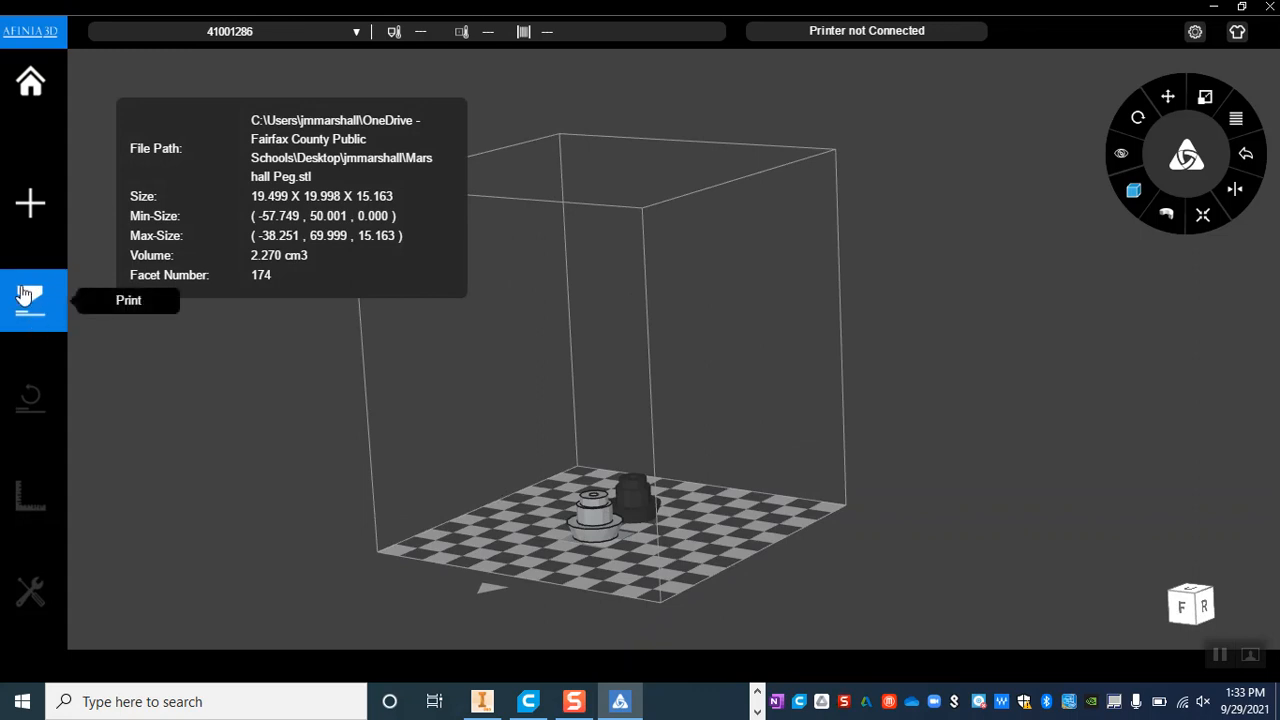
pyautogui.click(30, 300)
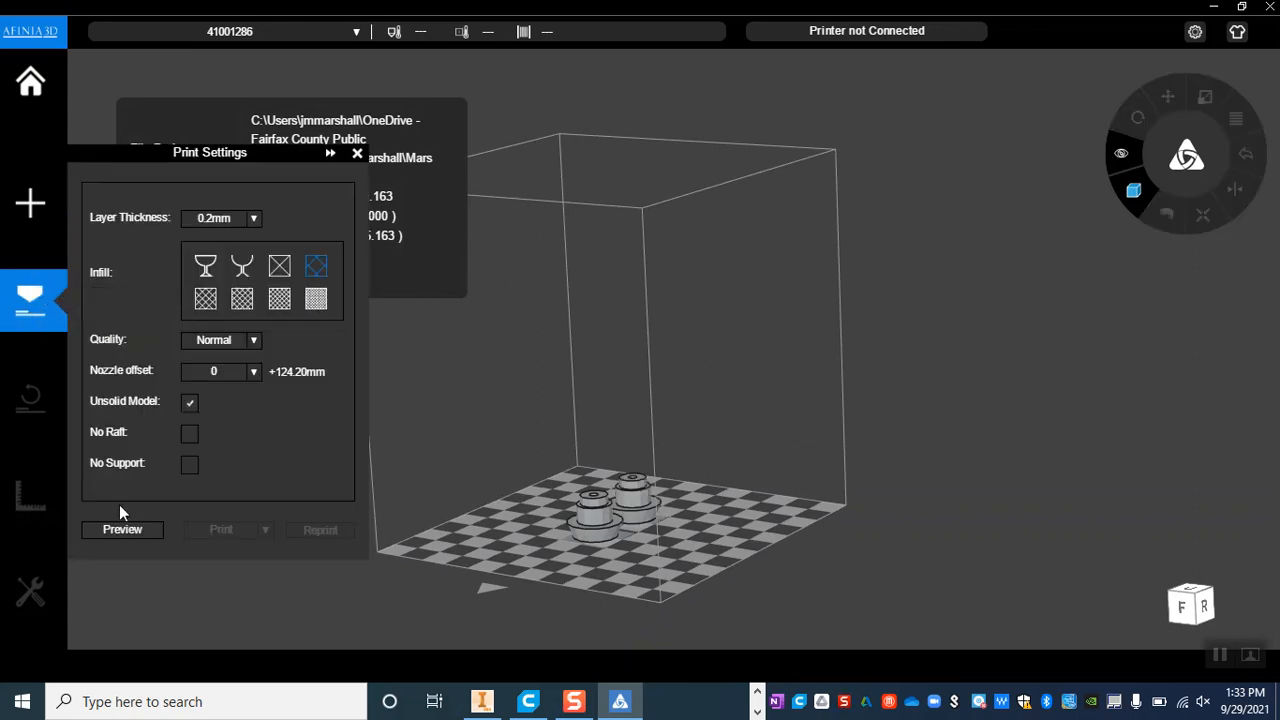
pyautogui.click(122, 530)
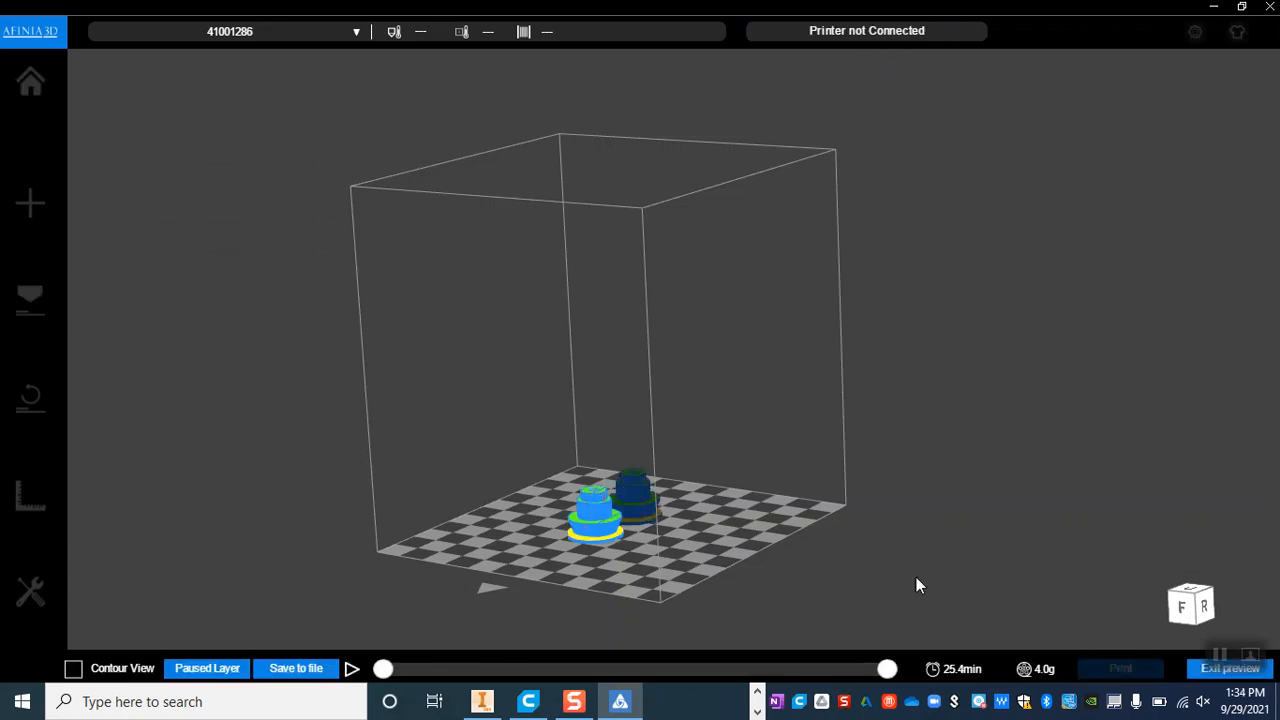
pyautogui.moveTo(974, 668)
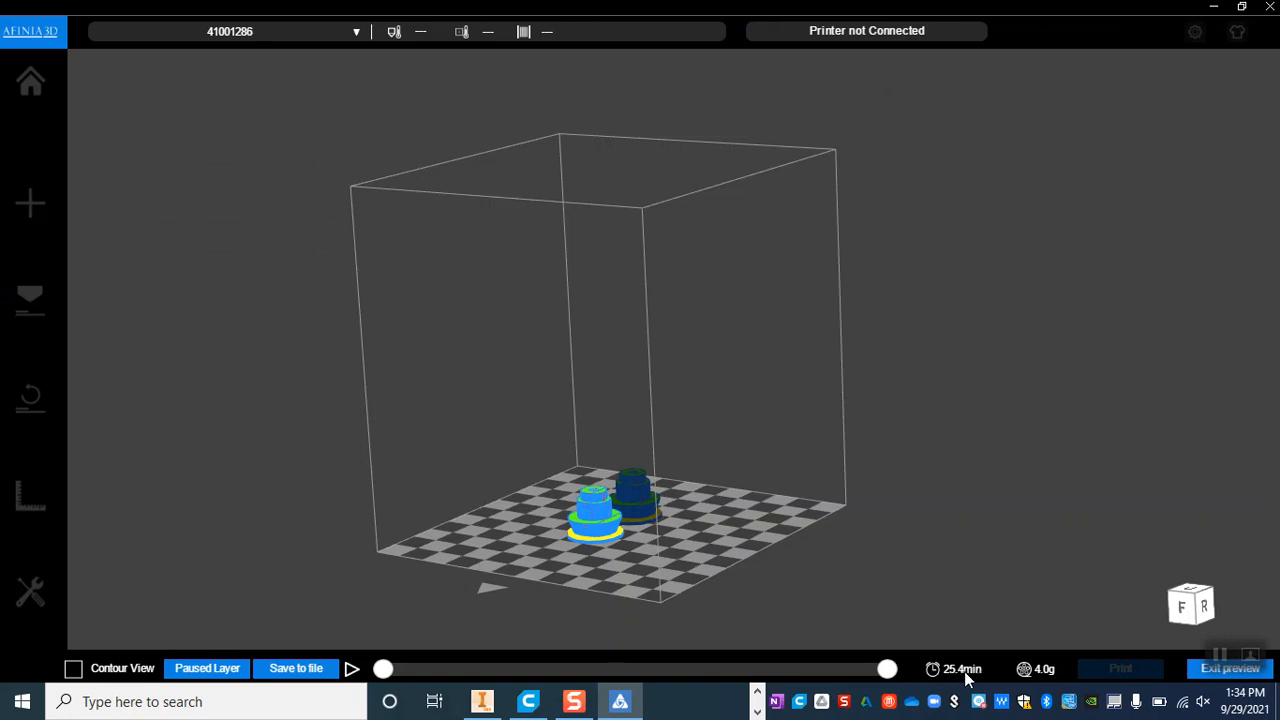
pyautogui.moveTo(940, 584)
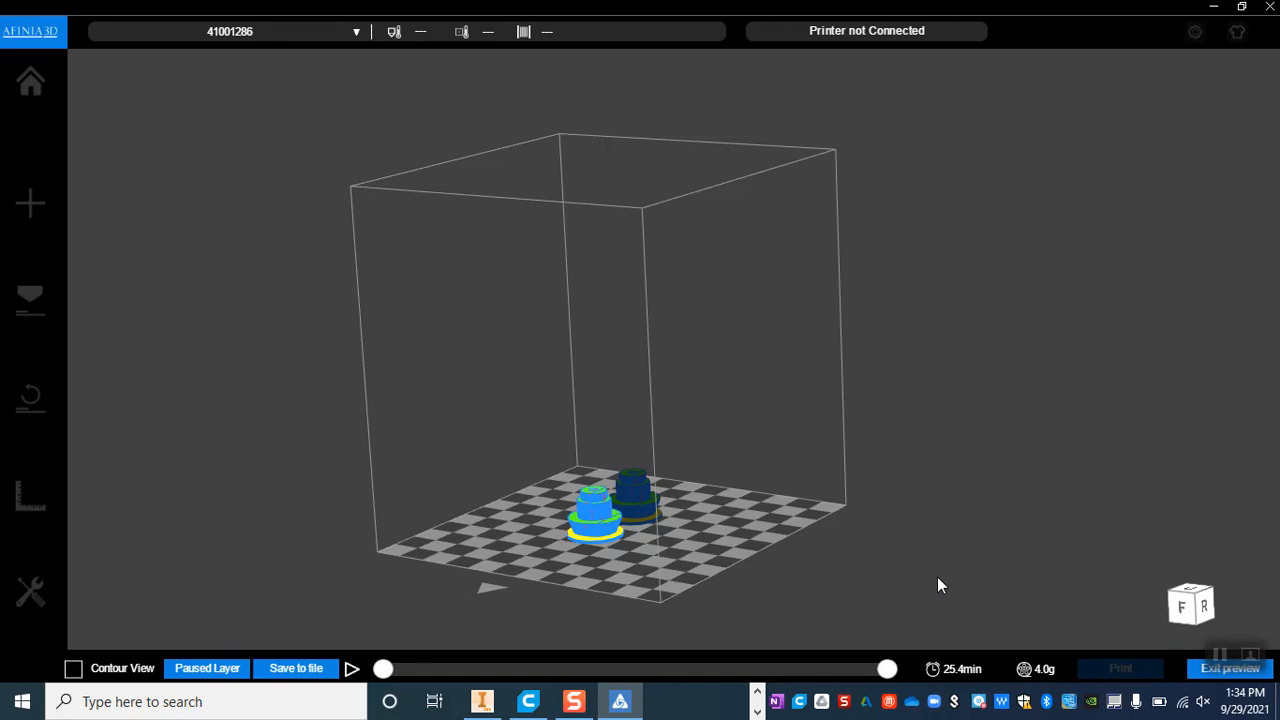
pyautogui.moveTo(1232, 680)
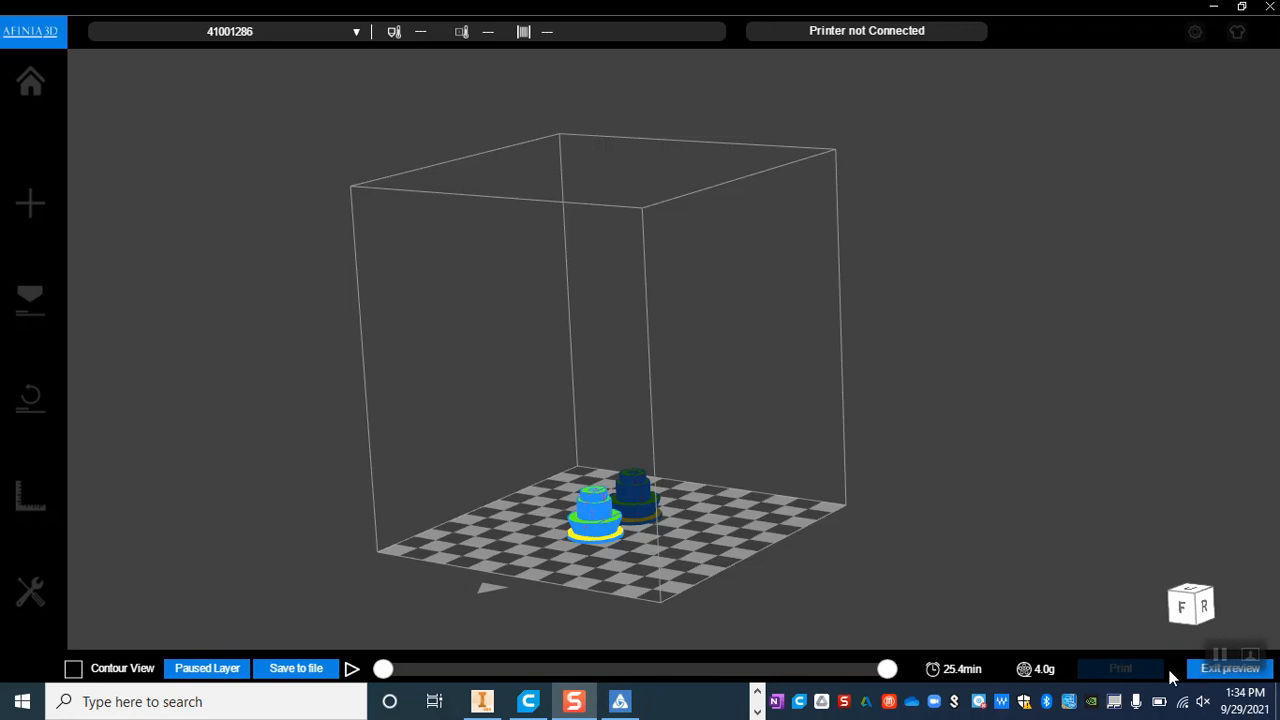
pyautogui.moveTo(1212, 684)
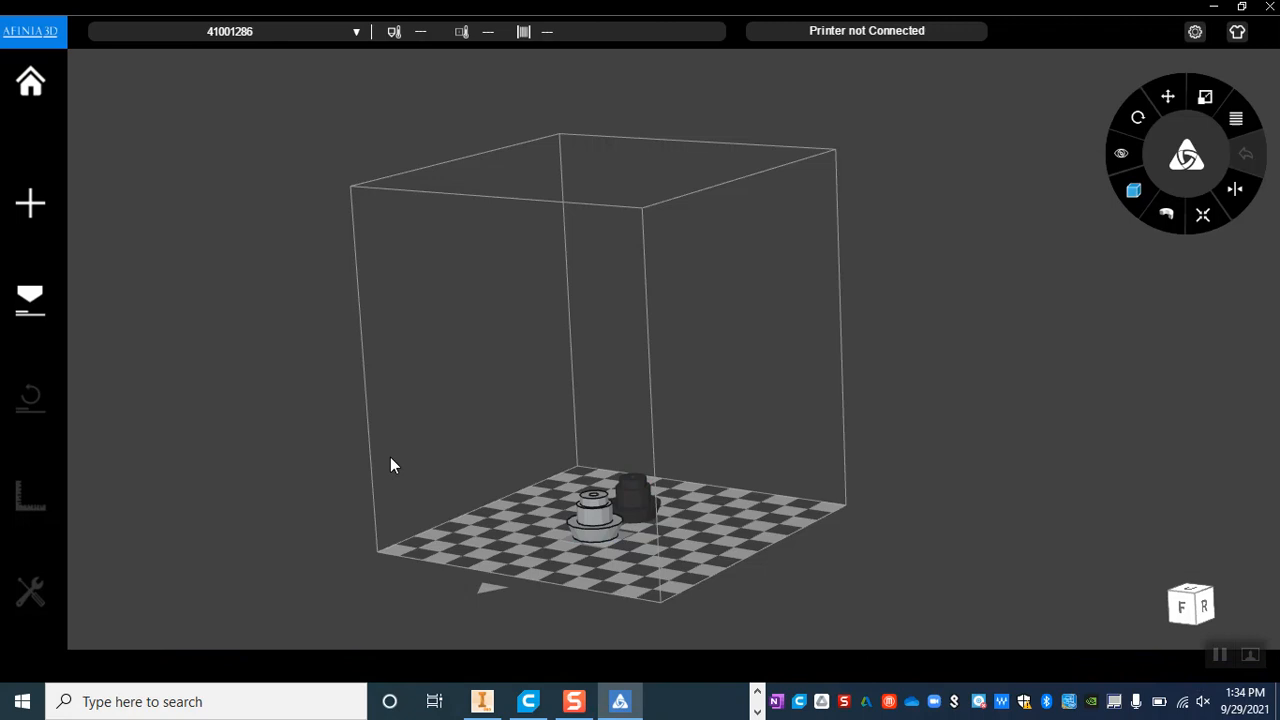
# Step: Reopen and dismiss Print settings, leaving both pegs in the editing workspace
pyautogui.click(28, 304)
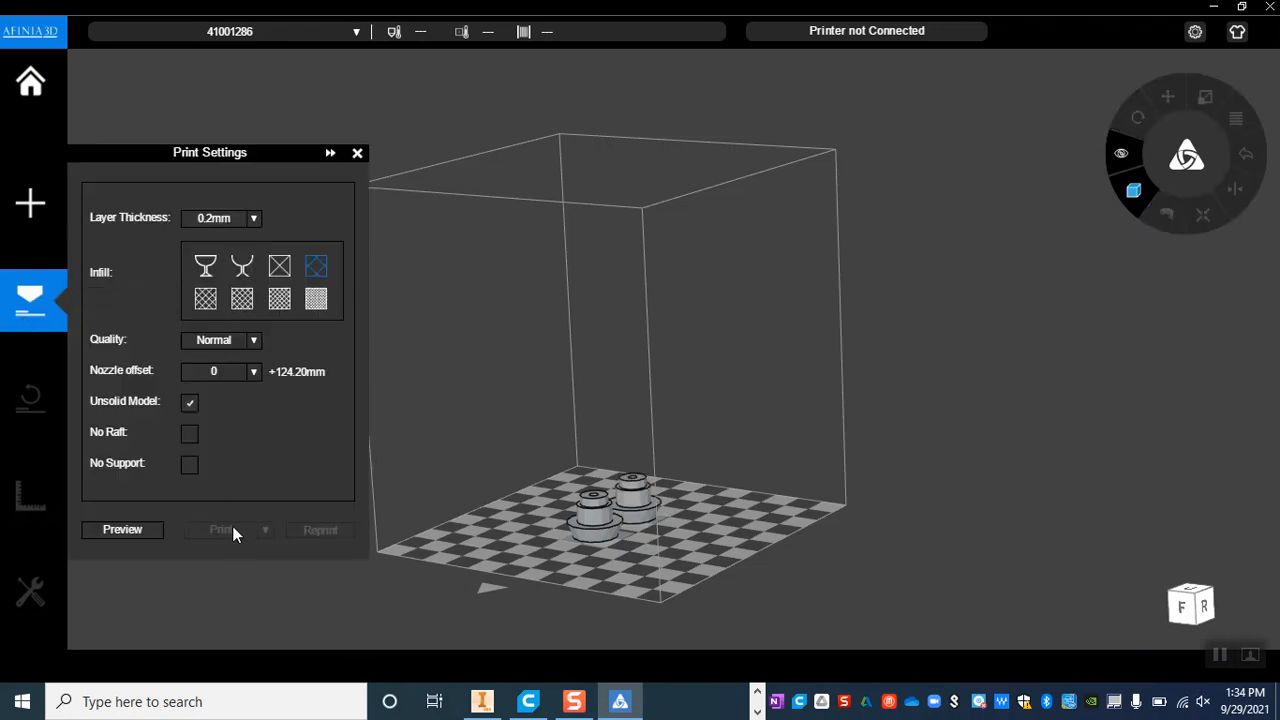
pyautogui.moveTo(216, 532)
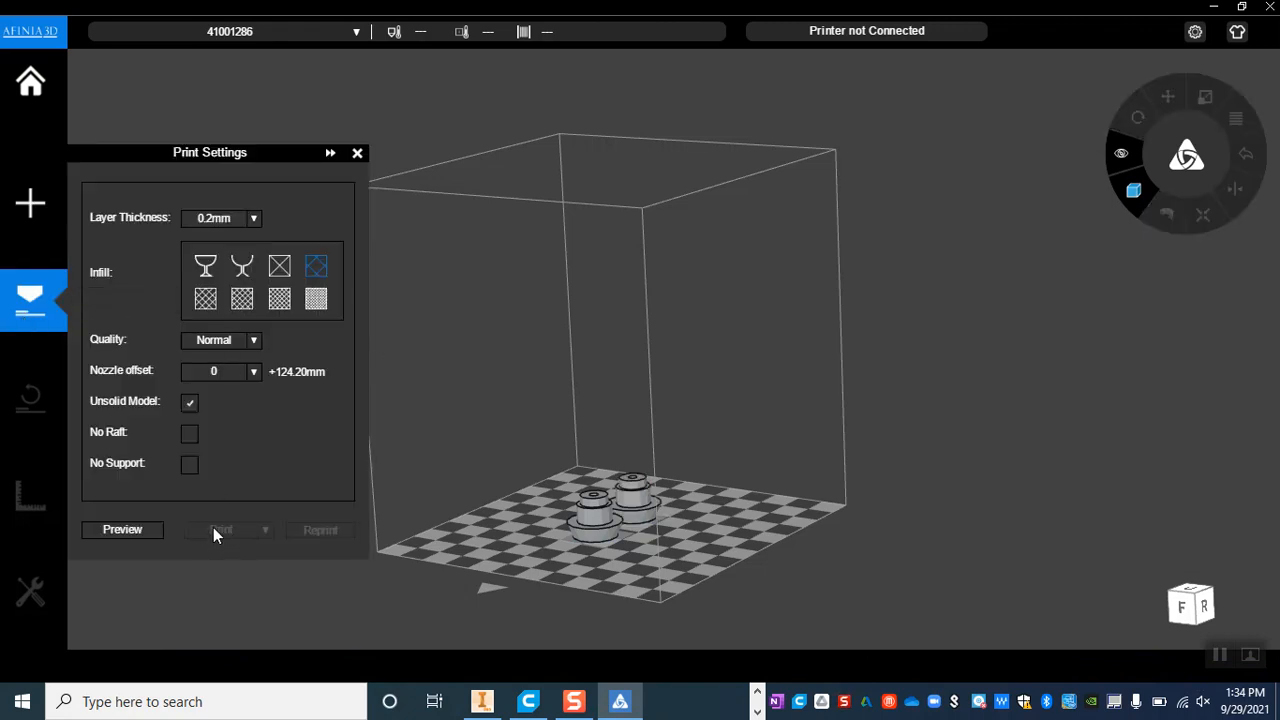
pyautogui.moveTo(240, 532)
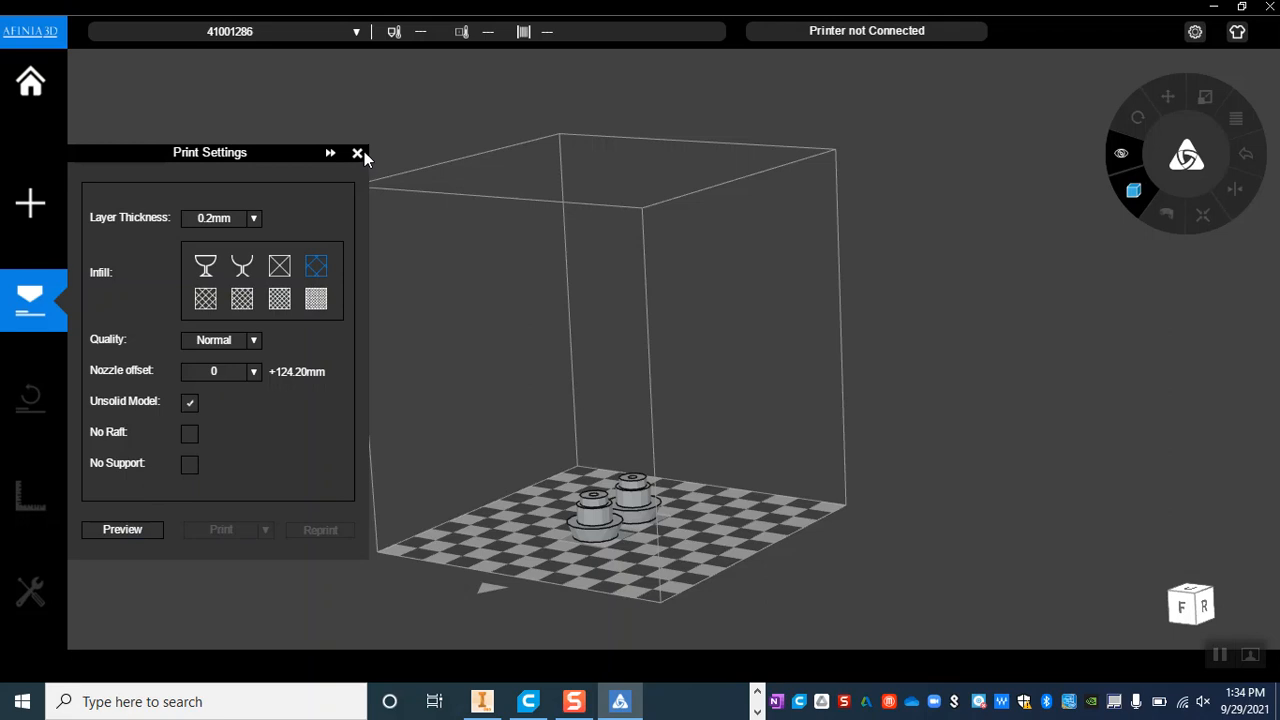
pyautogui.click(356, 152)
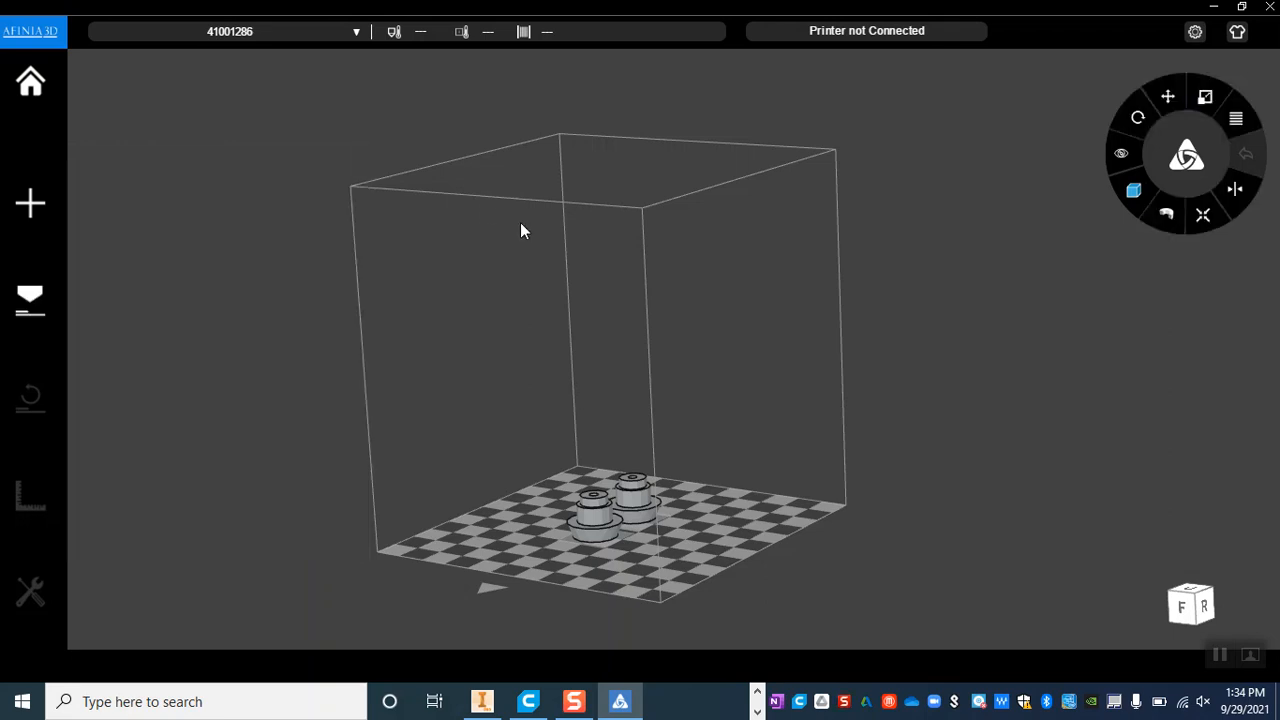
pyautogui.moveTo(520, 230); pyautogui.dragTo(648, 292)
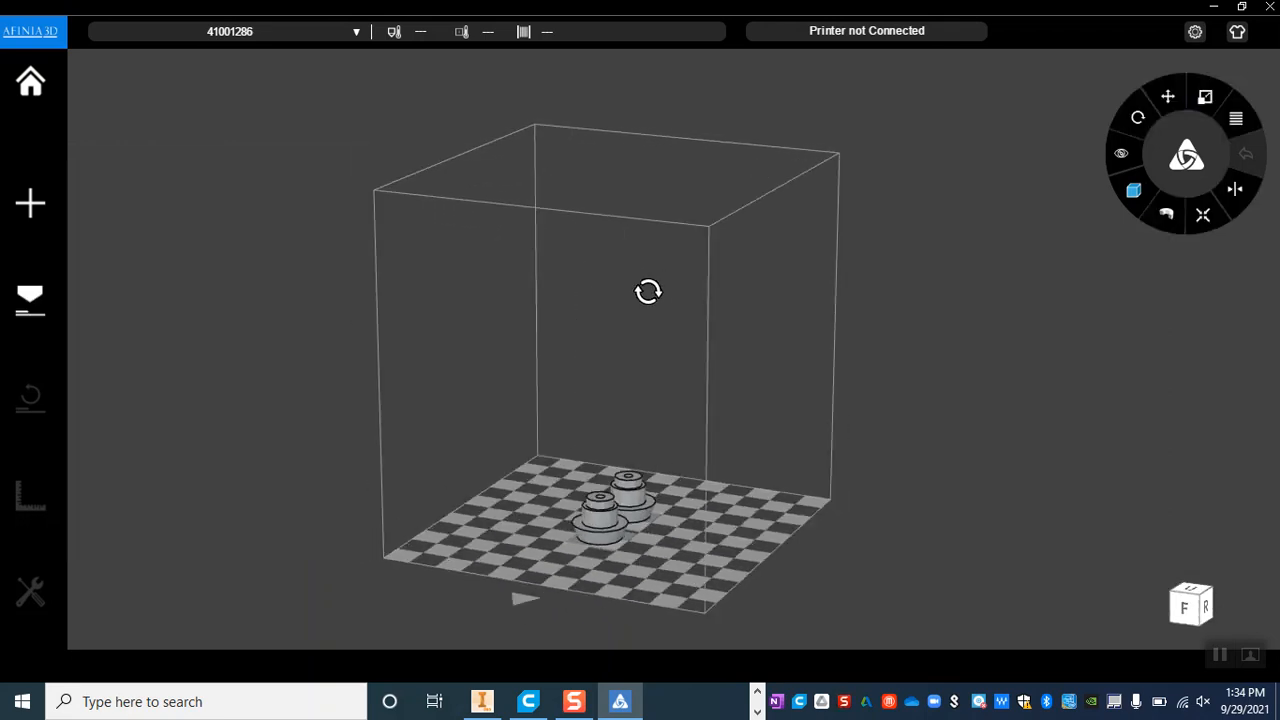
pyautogui.moveTo(840, 592)
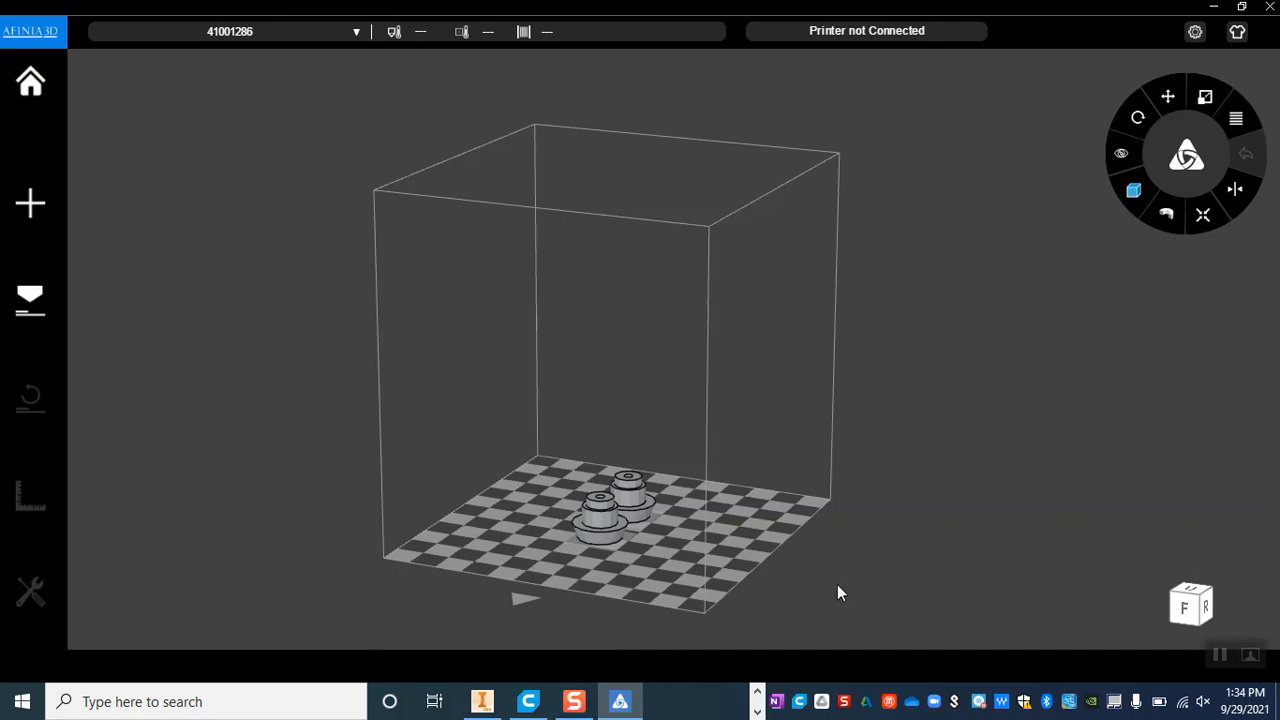